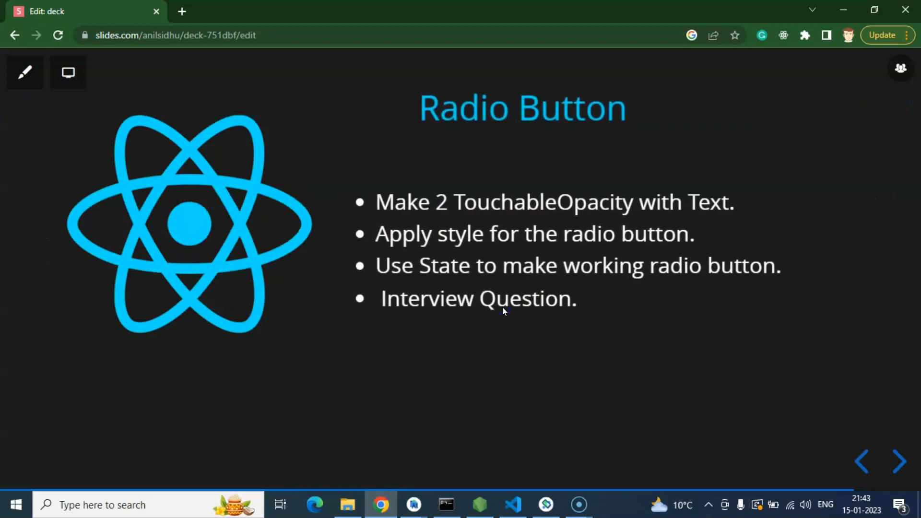
mouse_move(525, 115)
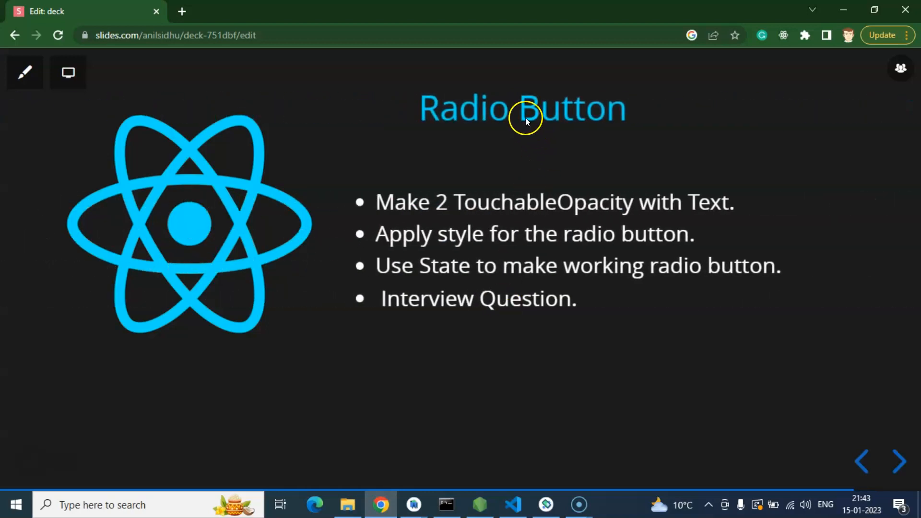
mouse_move(673, 142)
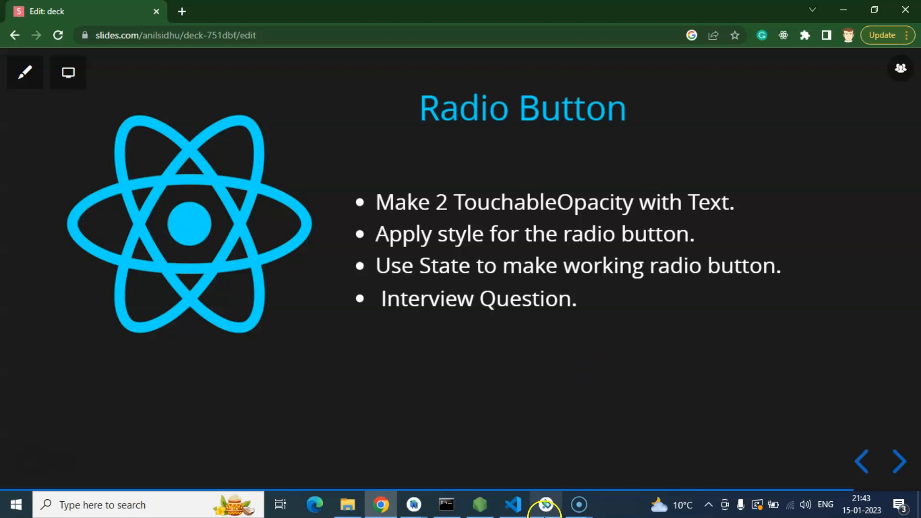
Bring the radio emulator and App.js forward, placing the cursor after the first radio block.
click(544, 505)
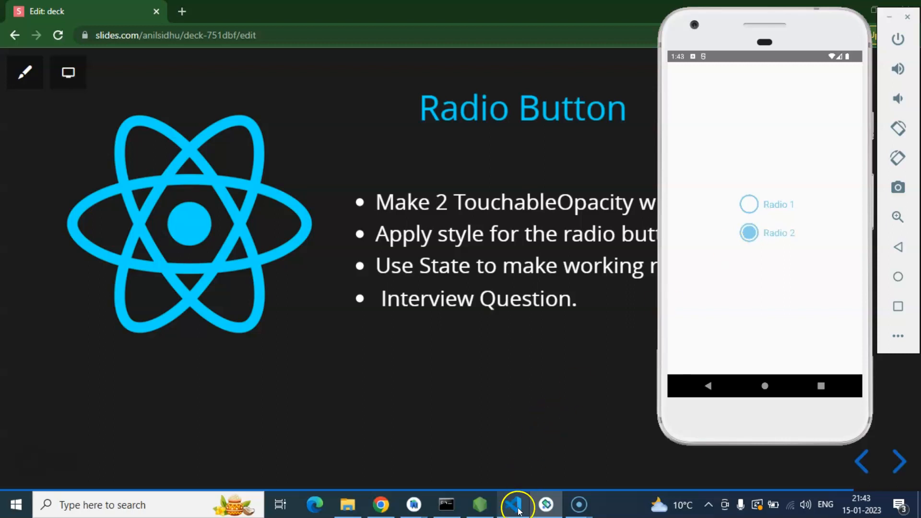
click(513, 505)
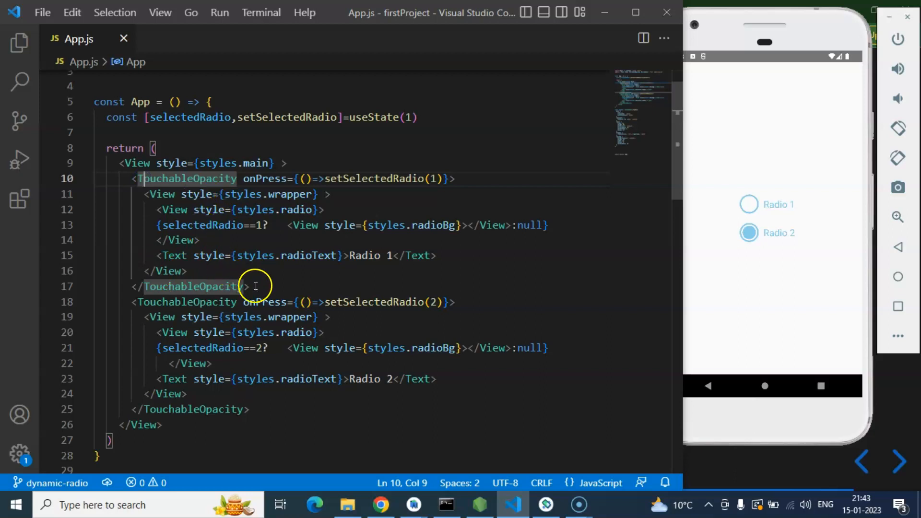
click(249, 286)
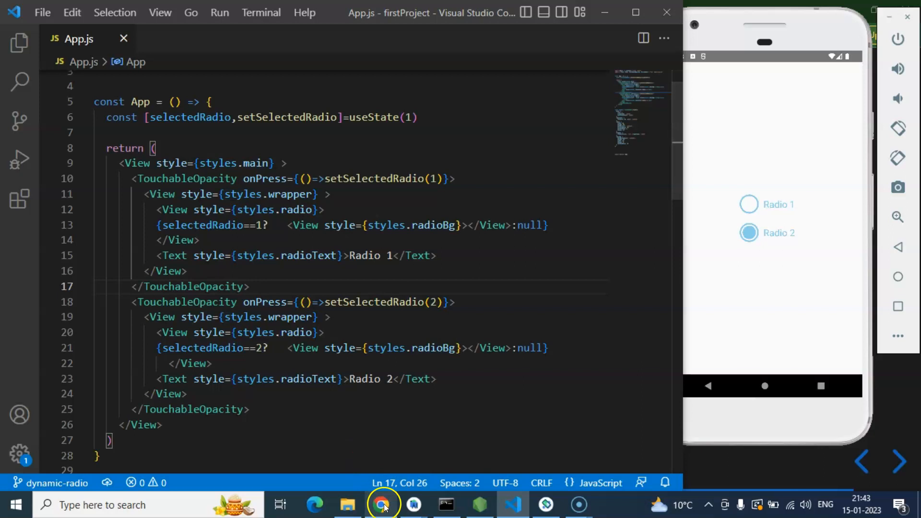
Return to the Slides.com deck to reach the Dynamic Radio Button slide.
click(382, 505)
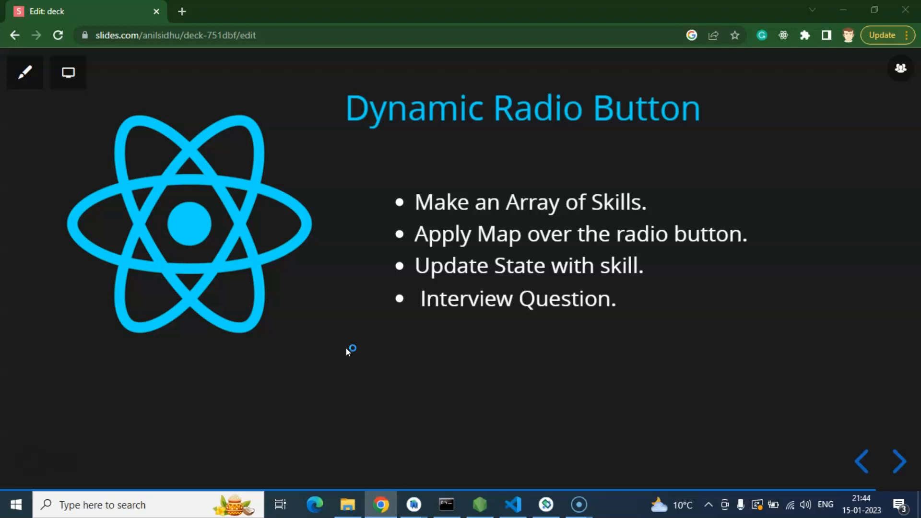
mouse_move(346, 352)
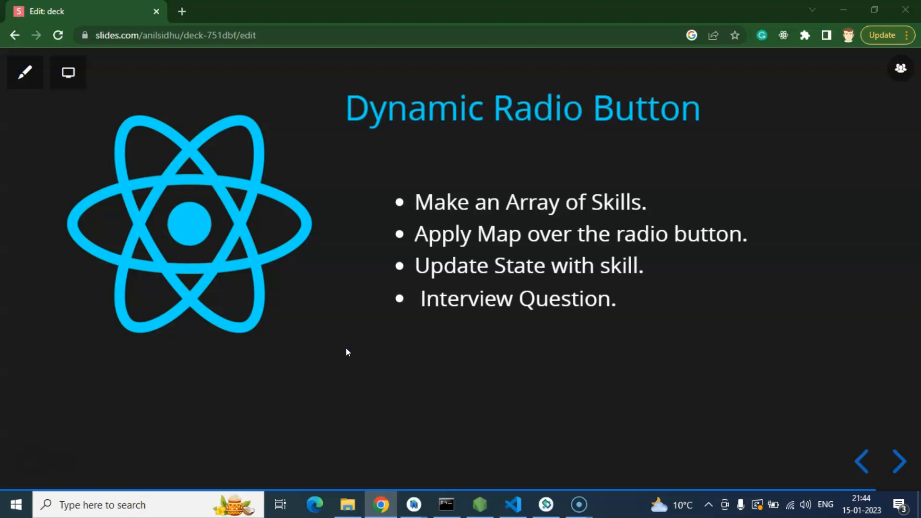
mouse_move(386, 344)
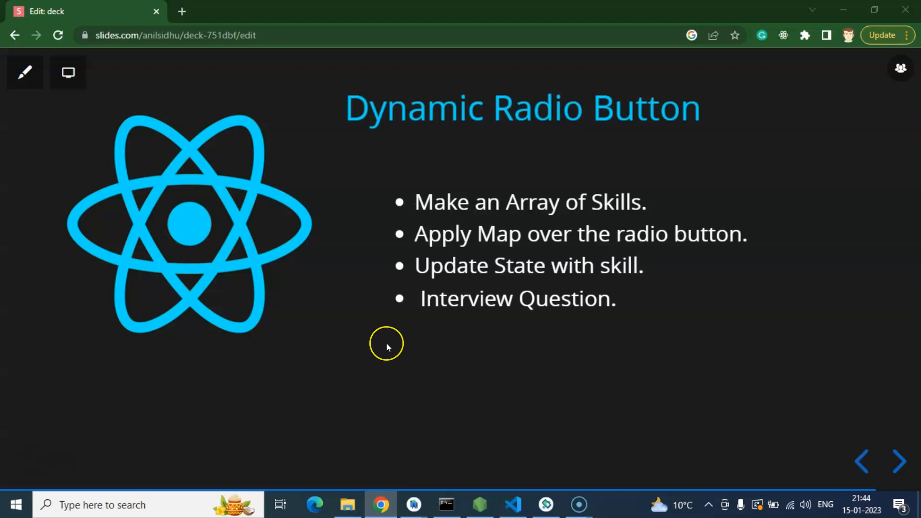
mouse_move(386, 346)
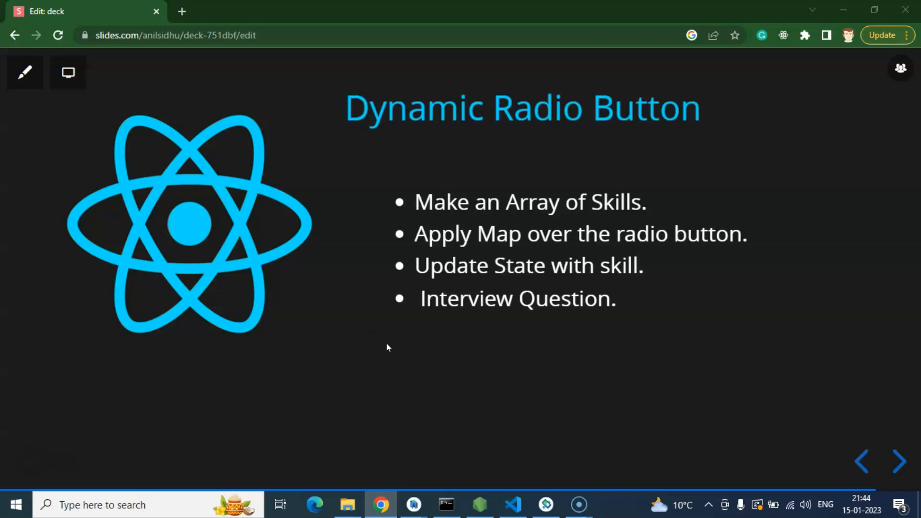
mouse_move(548, 504)
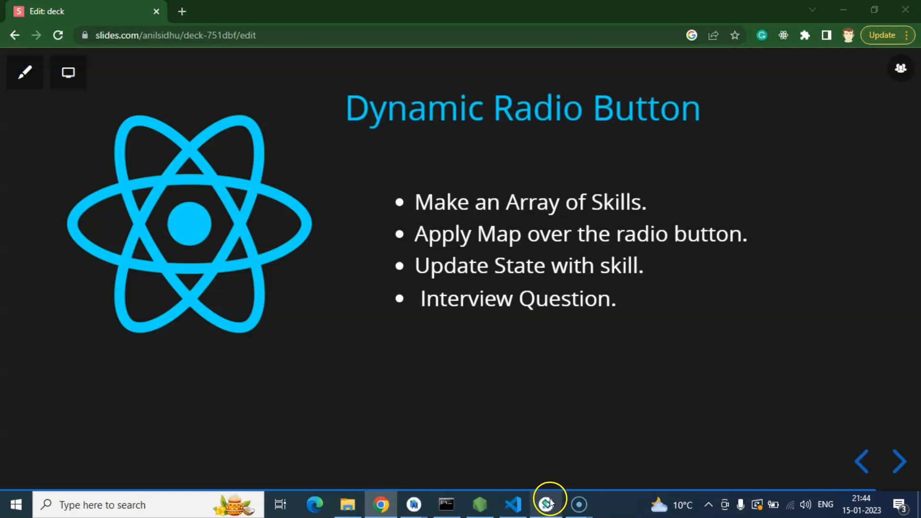
Delete the second TouchableOpacity block (lines 18–25) so only Radio 1 remains.
click(546, 504)
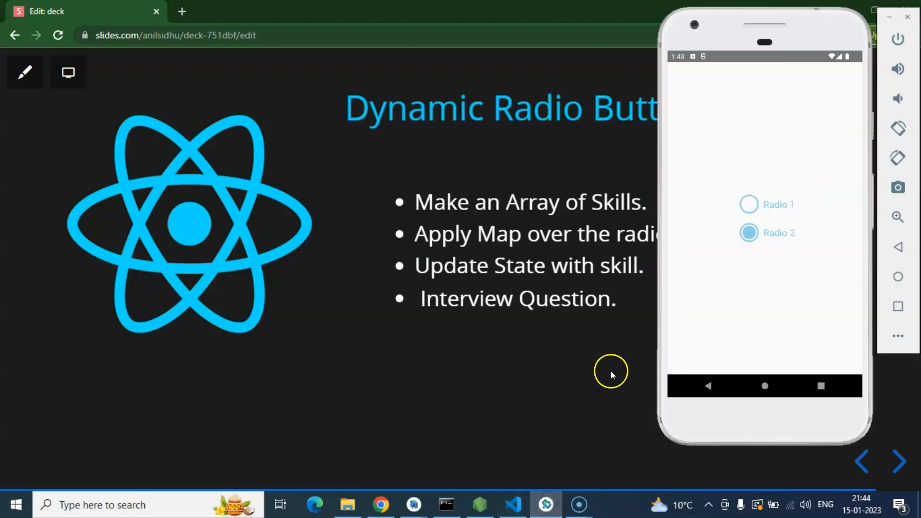
click(512, 505)
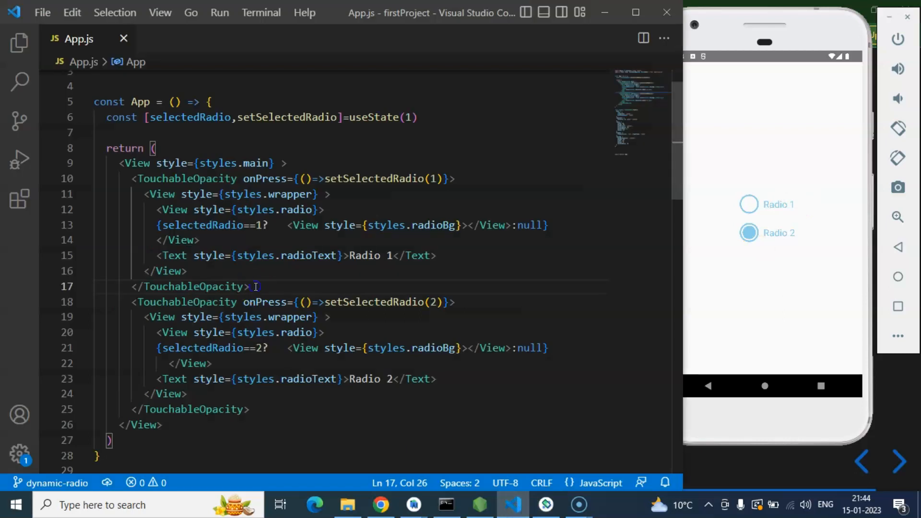
mouse_move(154, 179)
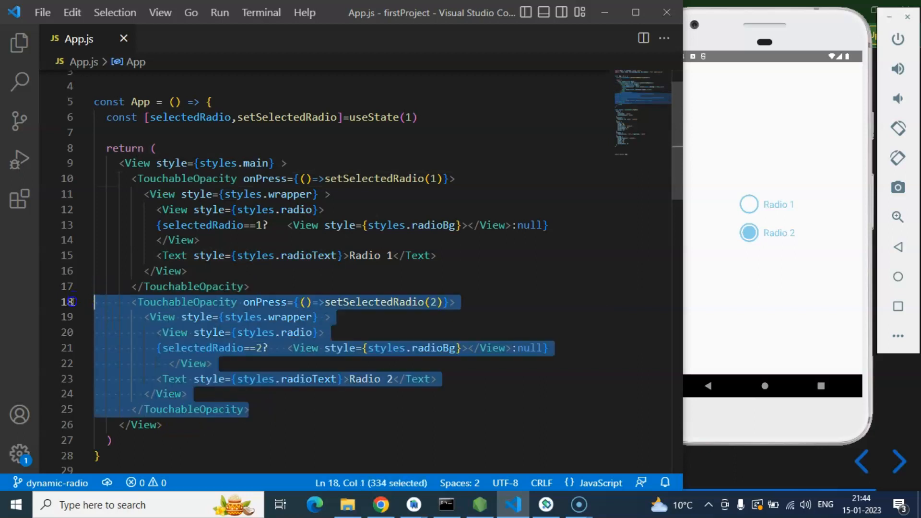
key(Delete)
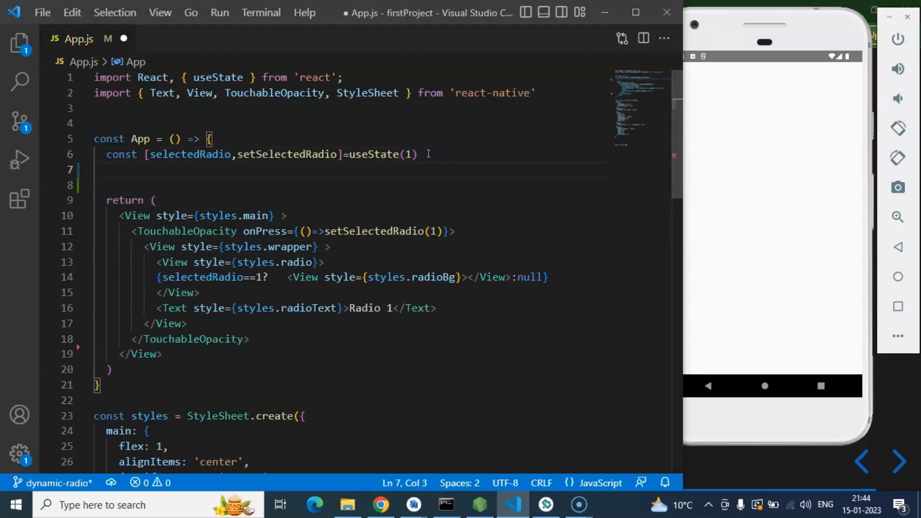
Start a const skills array with a first object, id 1.
text(const)
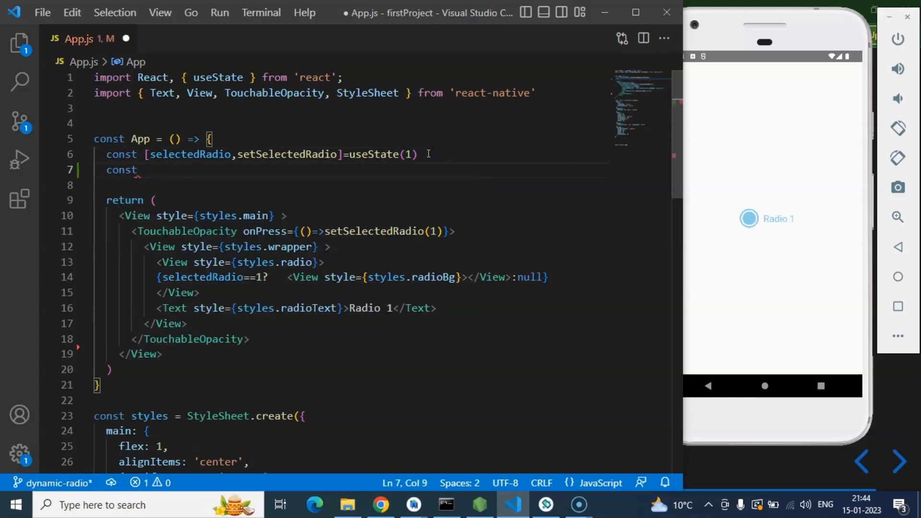
text(skills)
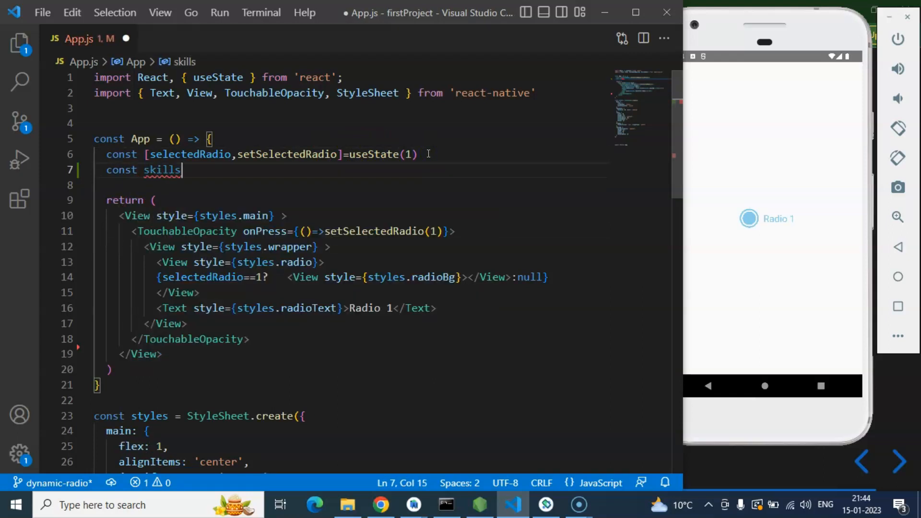
text(=[)
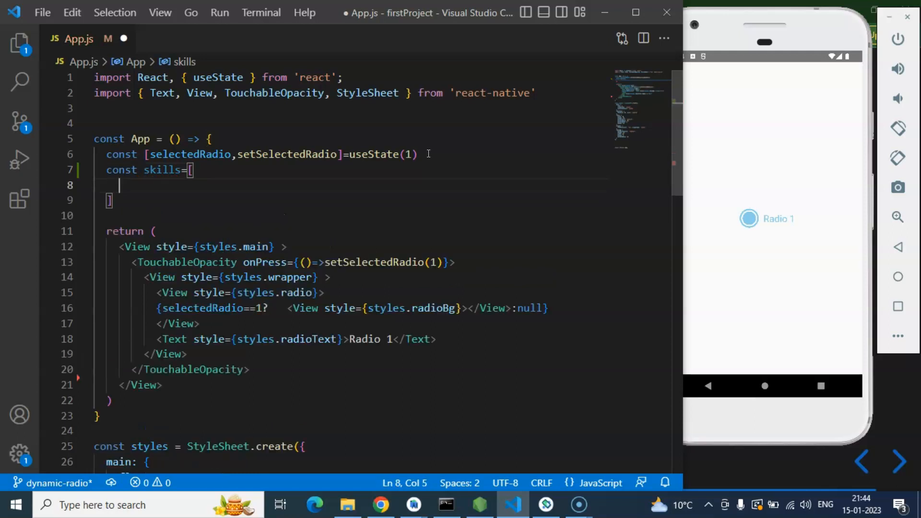
text({)
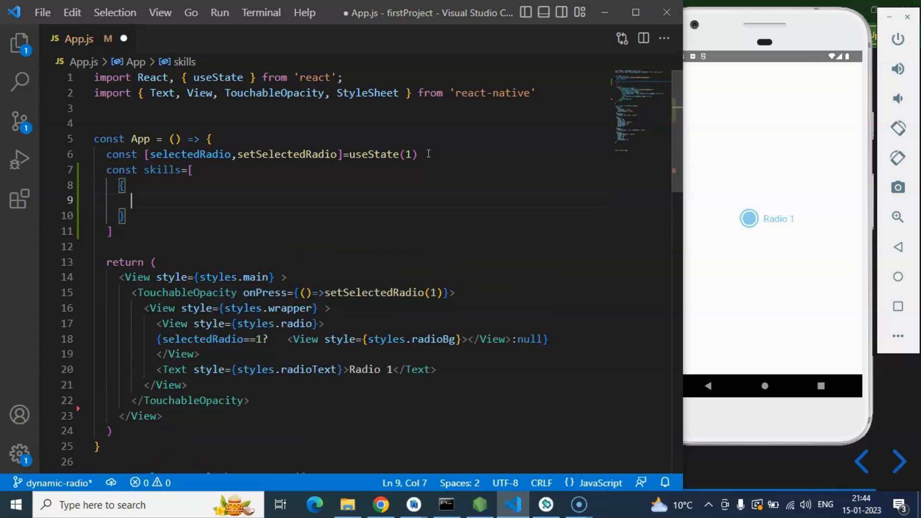
text(id:1,)
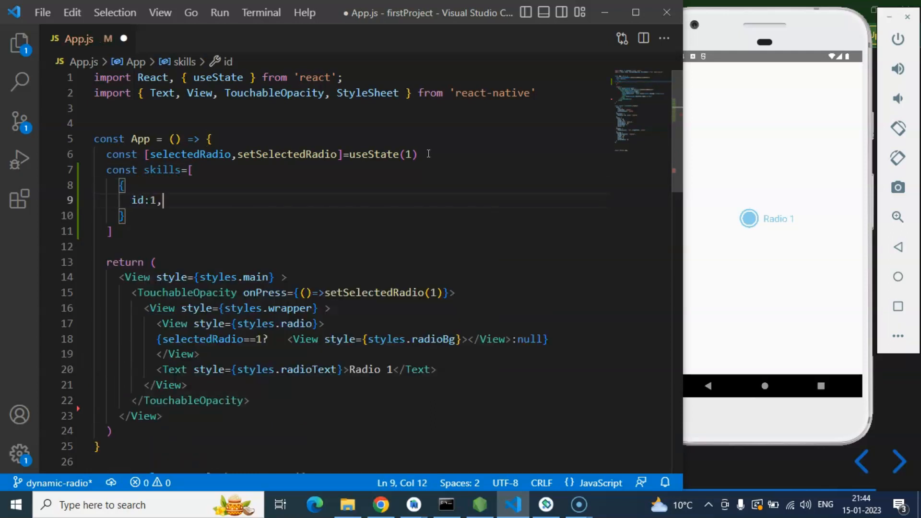
text(name:"PHP",)
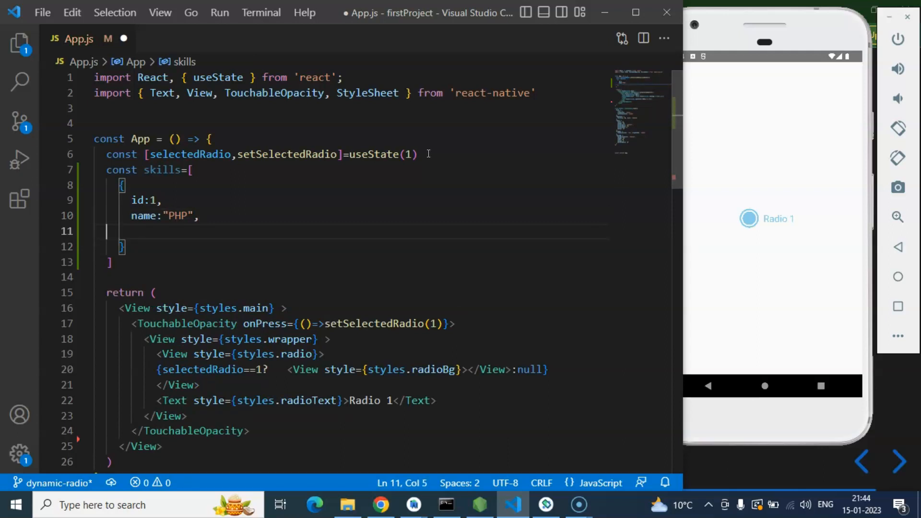
key(Backspace)
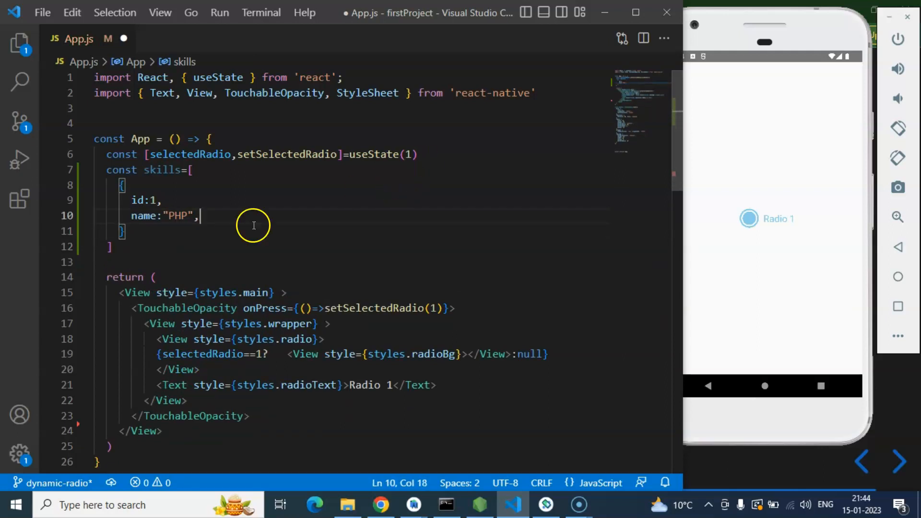
Duplicate the PHP skill object and name the copies JAVA and SQL.
drag(199, 216, 105, 186)
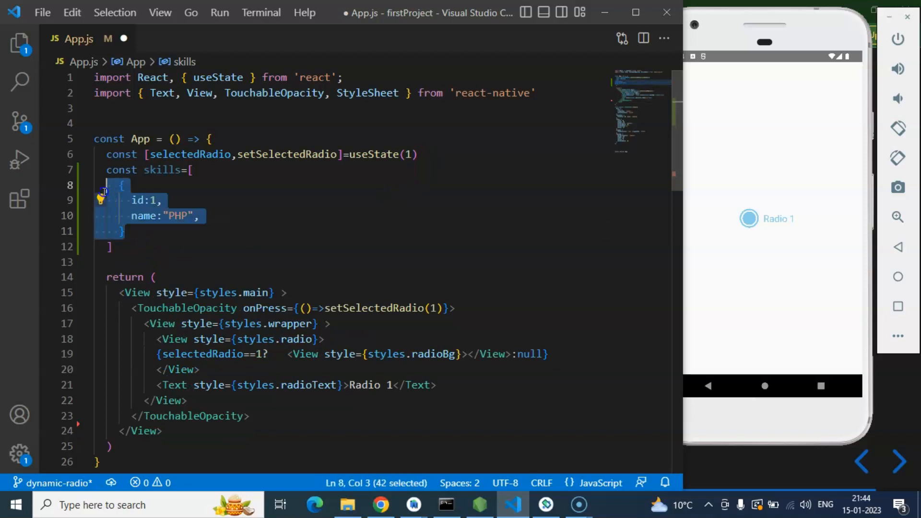
click(139, 230)
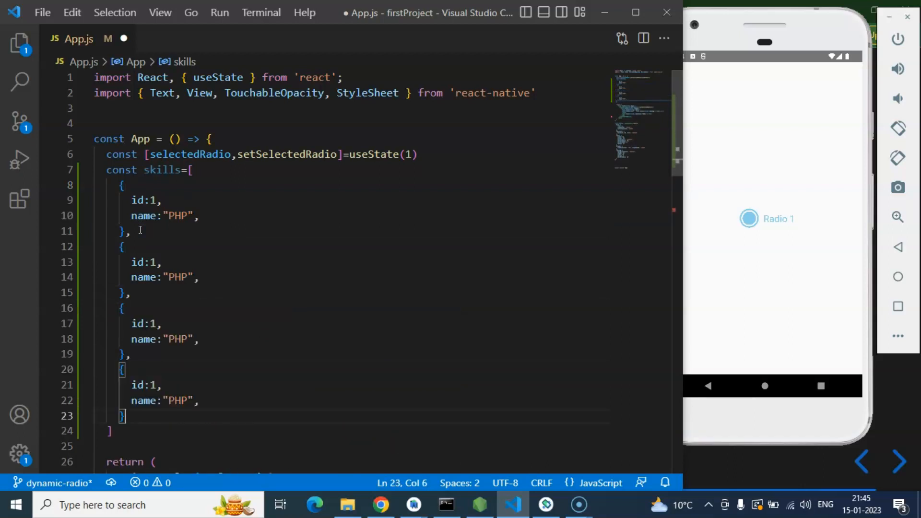
click(155, 262)
text(2)
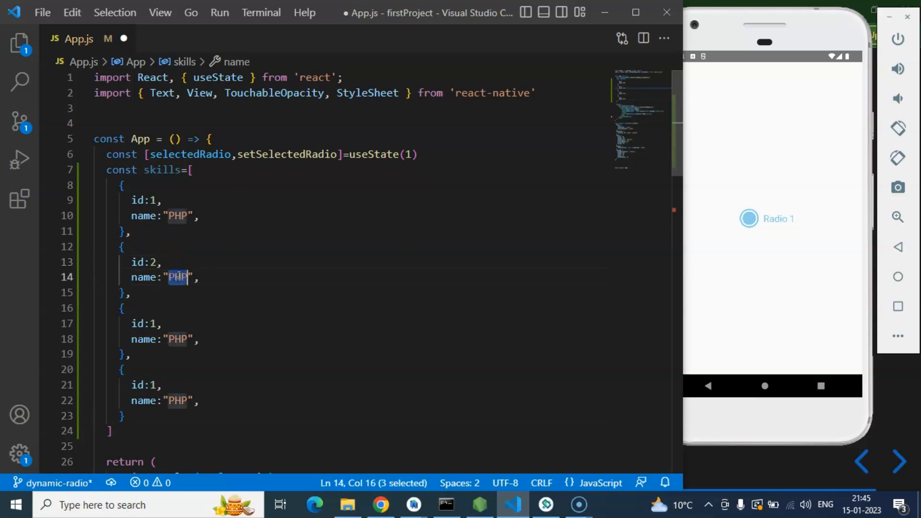
text(JAVA)
click(166, 339)
text(S)
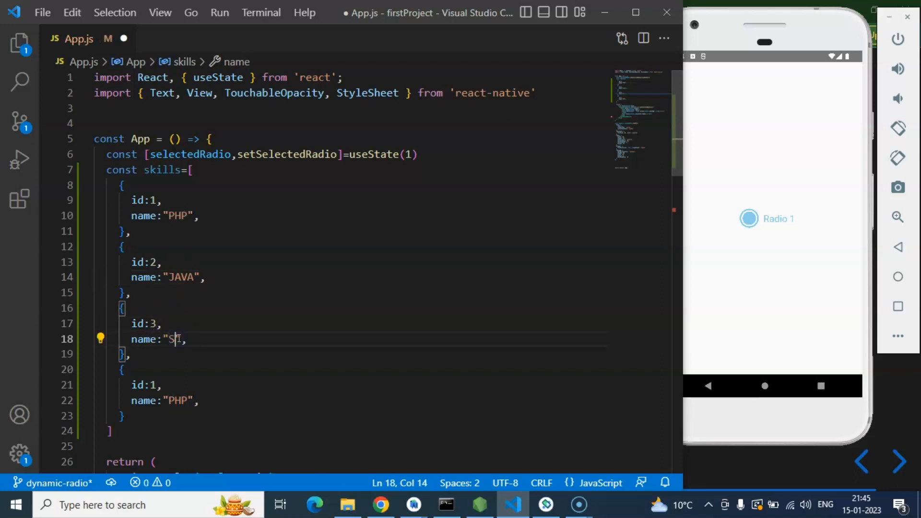
text(QL)
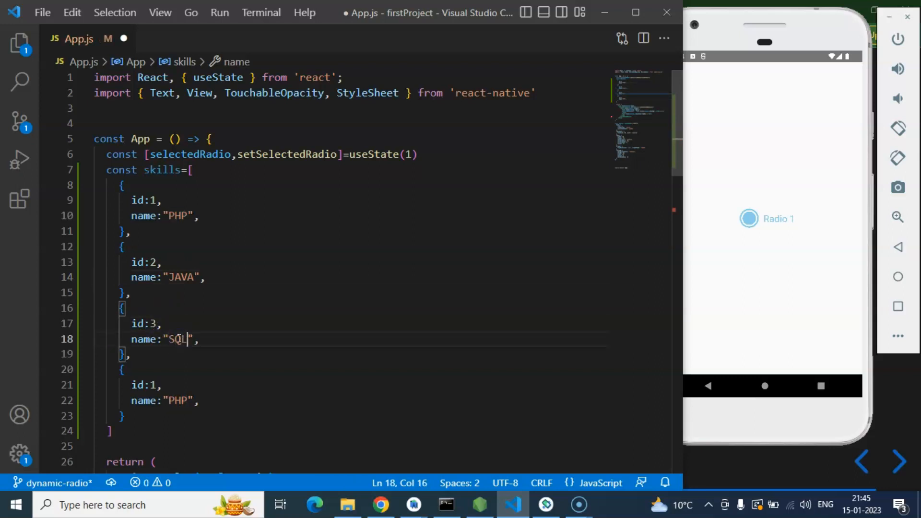
Set the fourth skill to id 4 and name C++, and save.
click(155, 385)
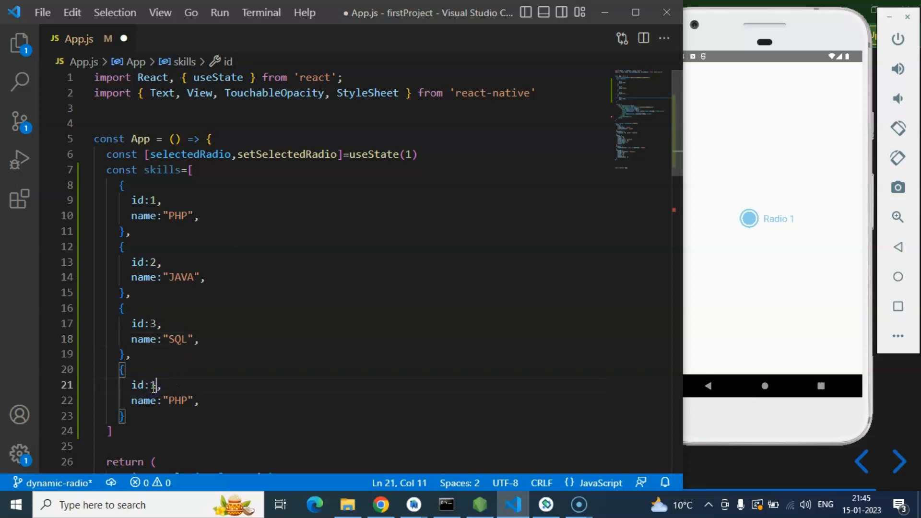
text(4)
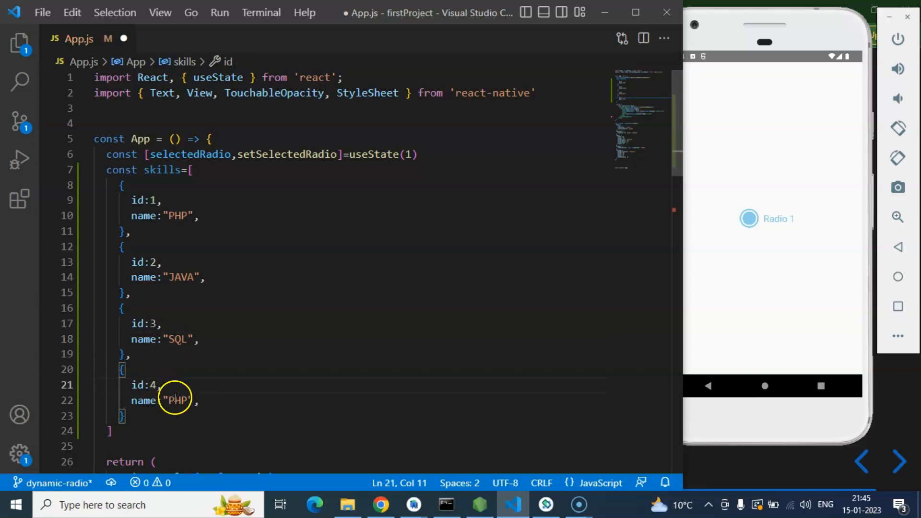
text(C++)
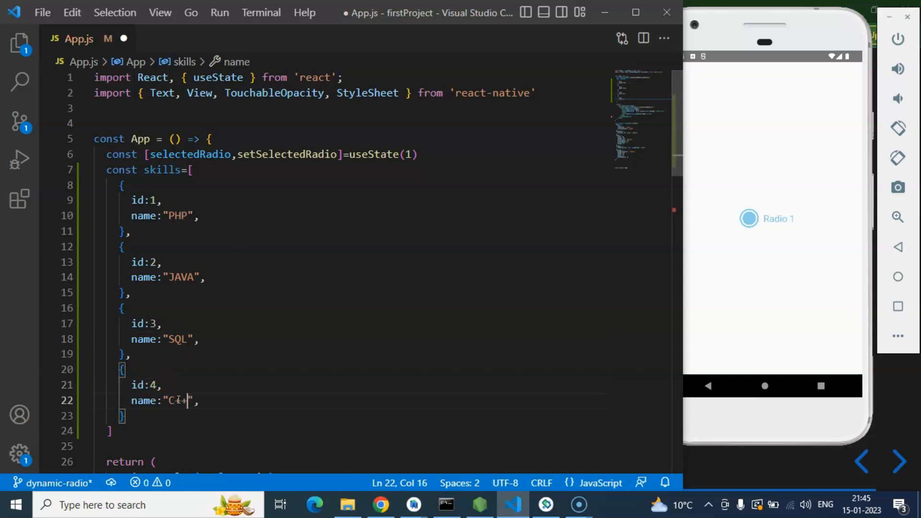
key(ctrl+s)
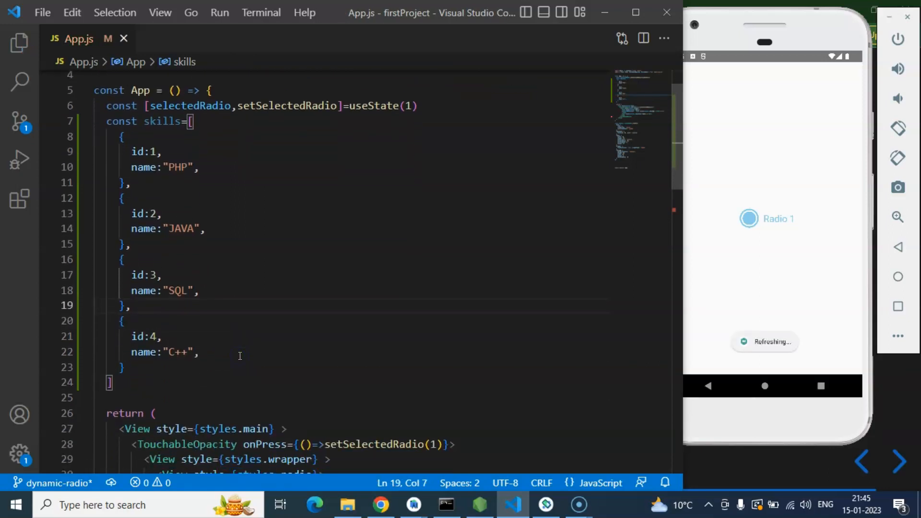
Cut the Radio 1 markup and wrap it inside a skills.map(() => ...) callback.
scroll(down, 3)
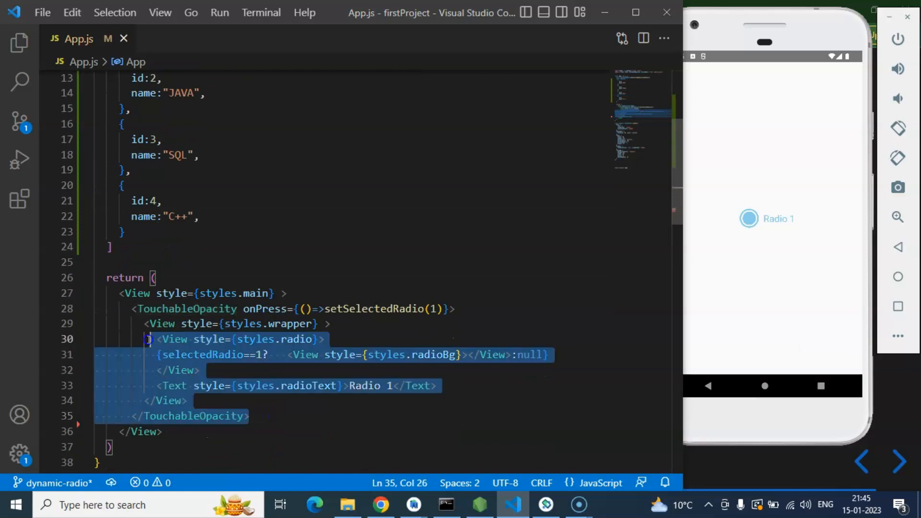
key(Delete)
text(skills.map)
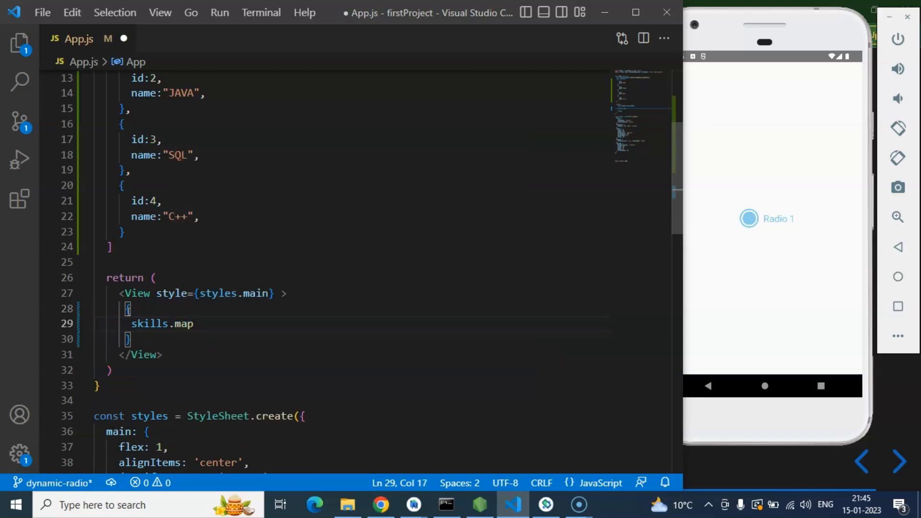
text(())
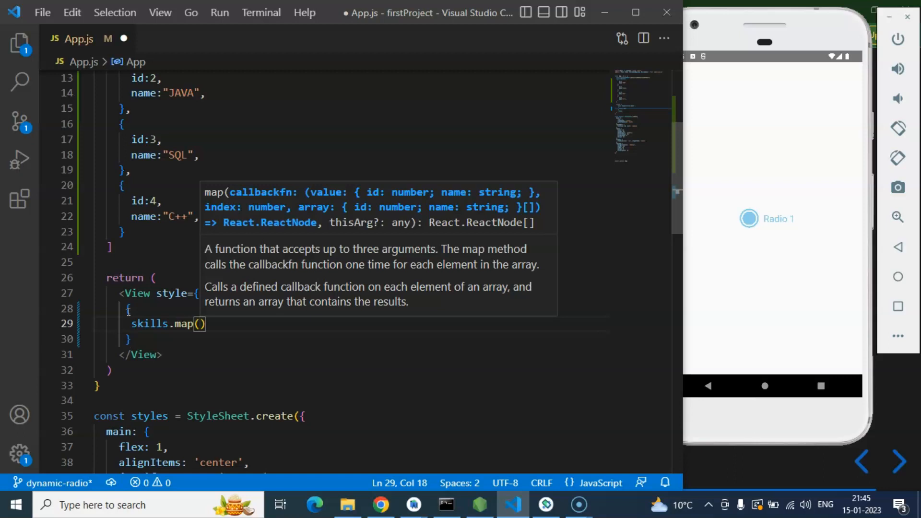
text(()=>setSelectedRadio(1)}>)
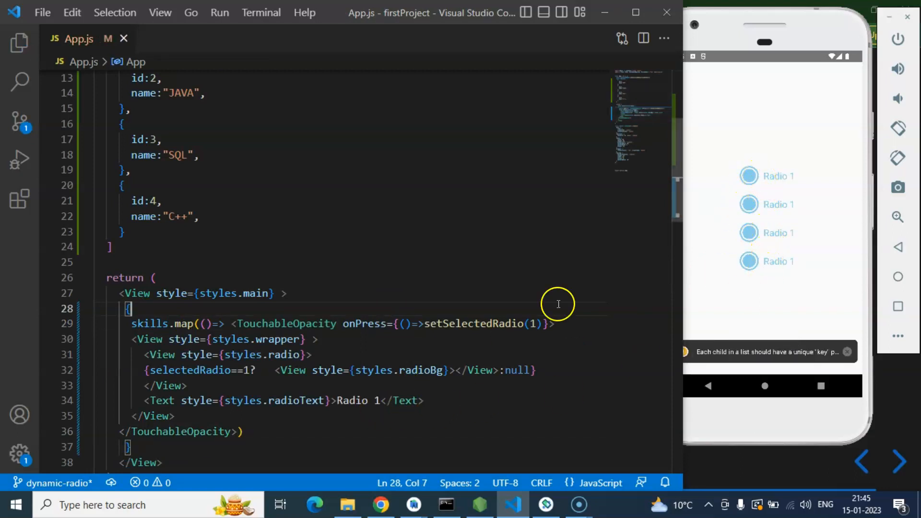
mouse_move(321, 356)
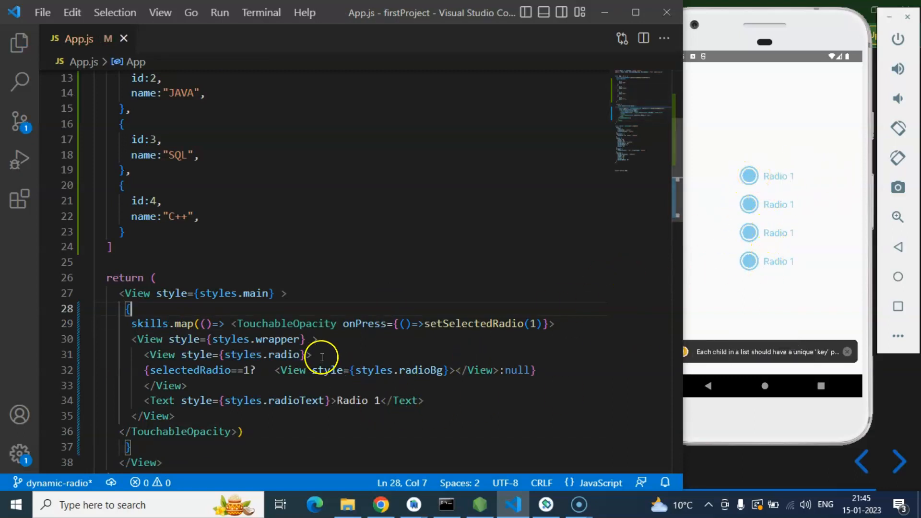
mouse_move(711, 358)
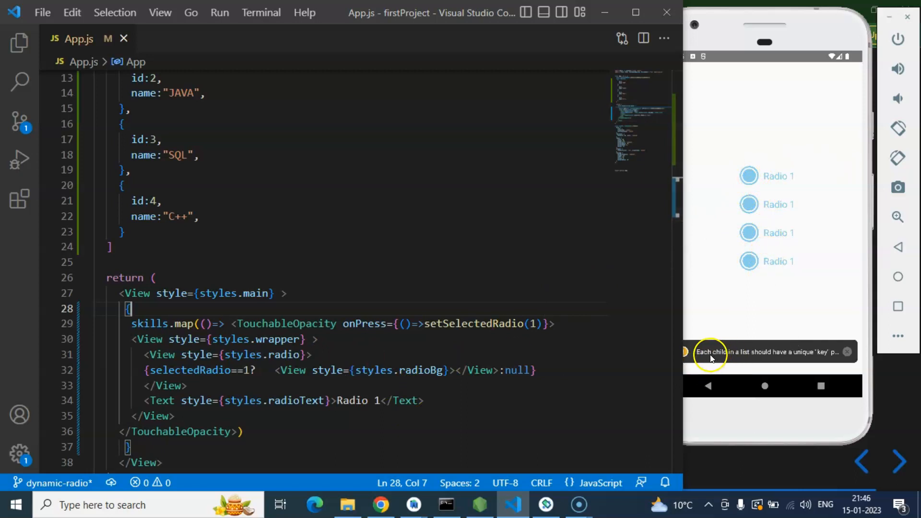
mouse_move(801, 361)
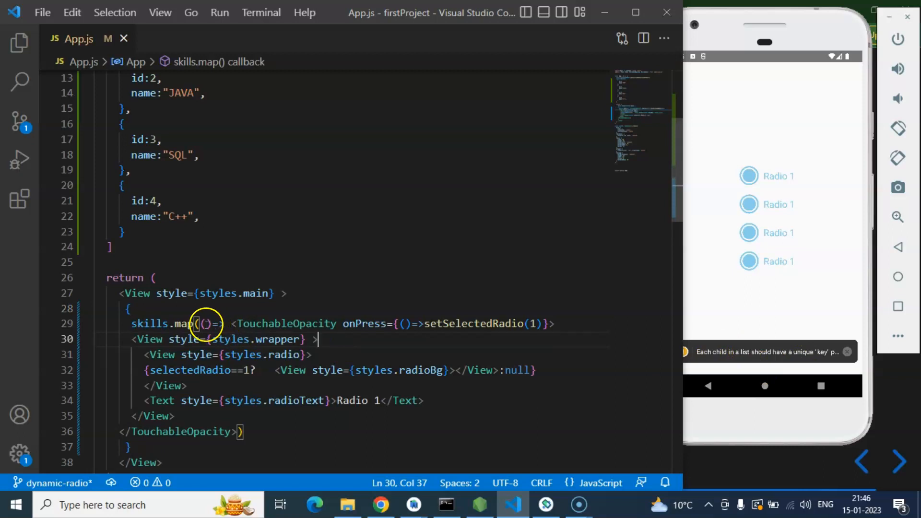
Add item and index parameters, set key={index} on TouchableOpacity, and save.
text(item,)
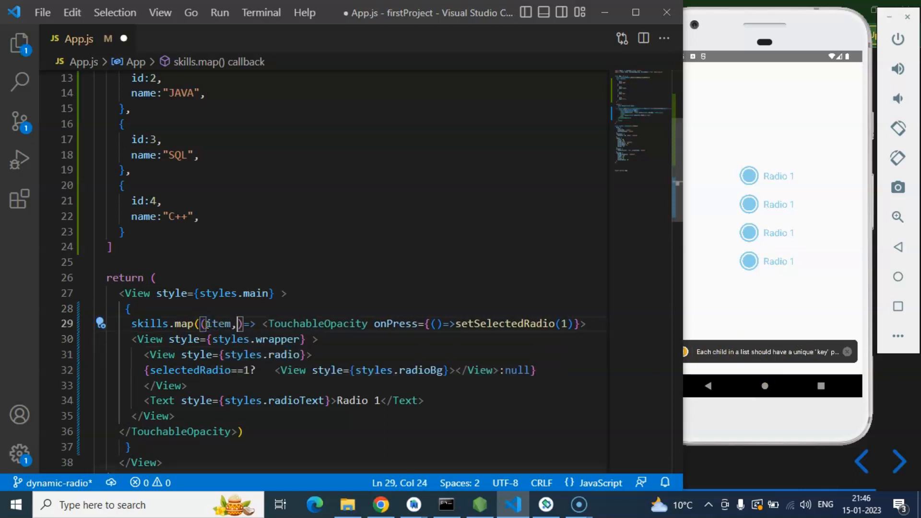
mouse_move(220, 324)
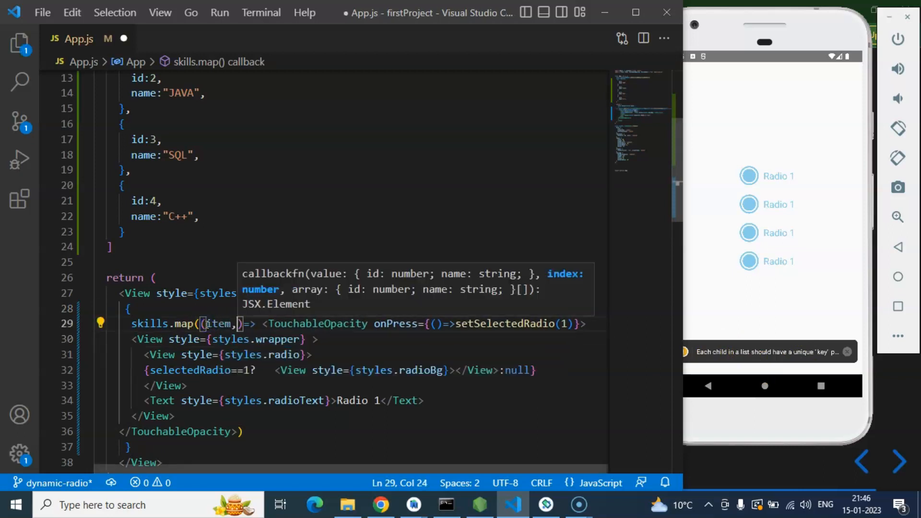
text(index)
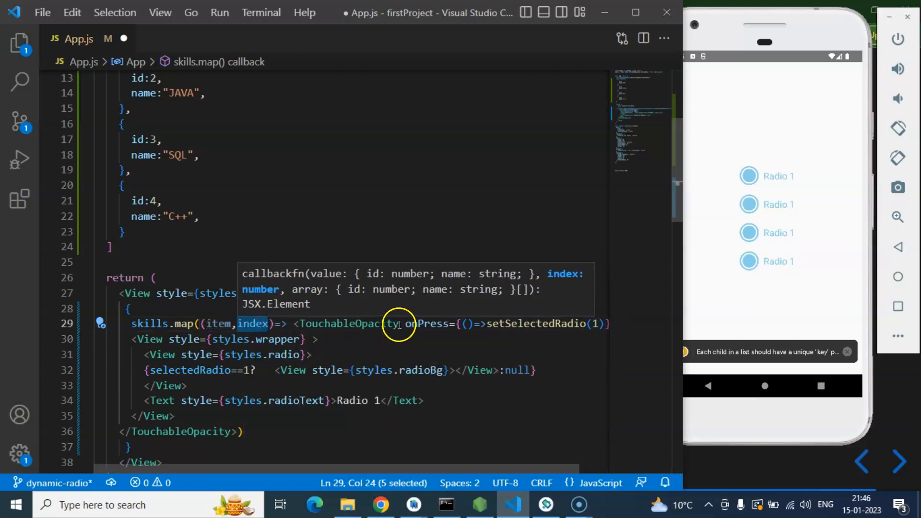
text(kye)
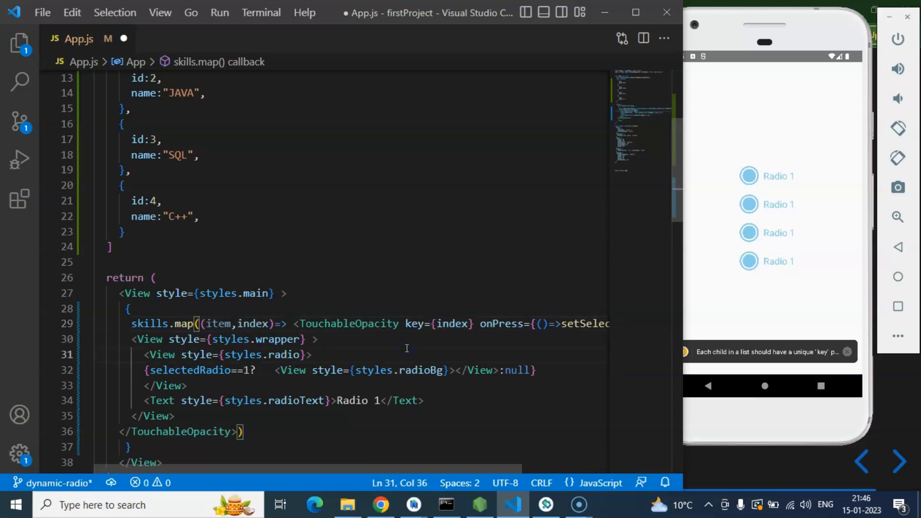
key(ctrl+s)
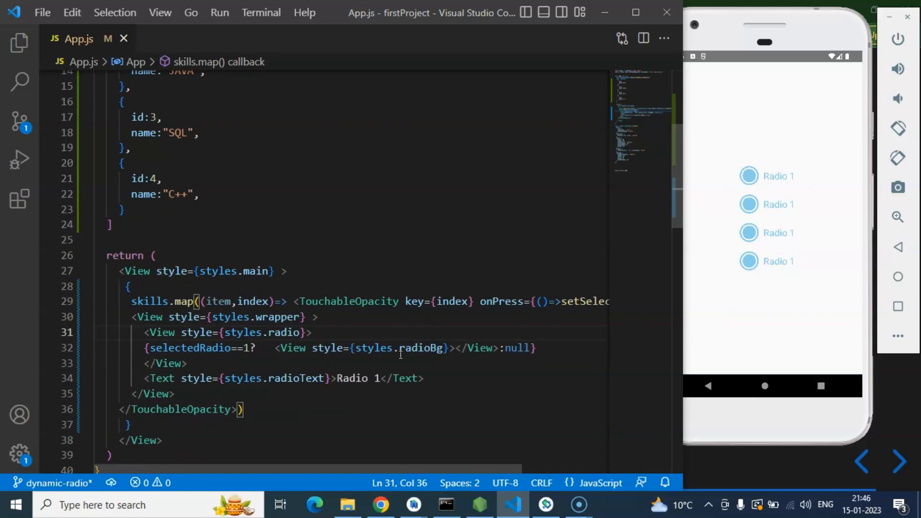
Check the matching wrapper View tags around the mapped options.
click(337, 301)
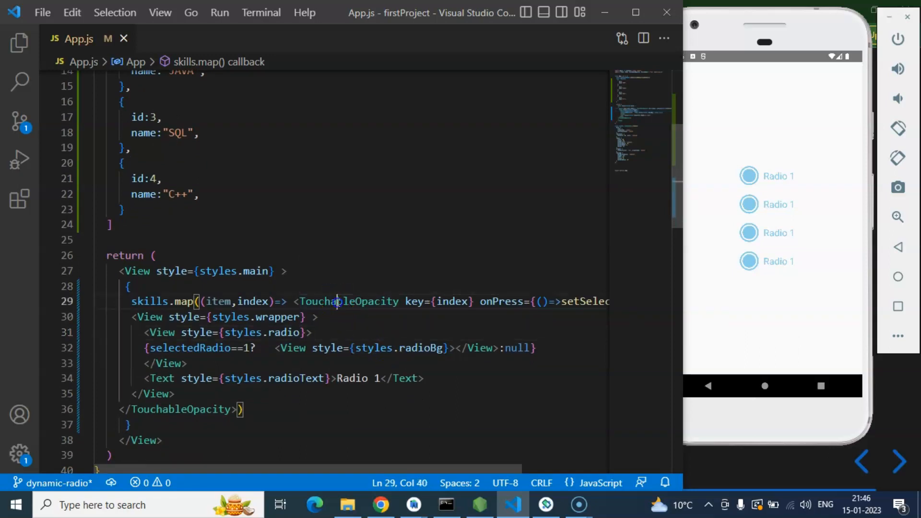
click(337, 332)
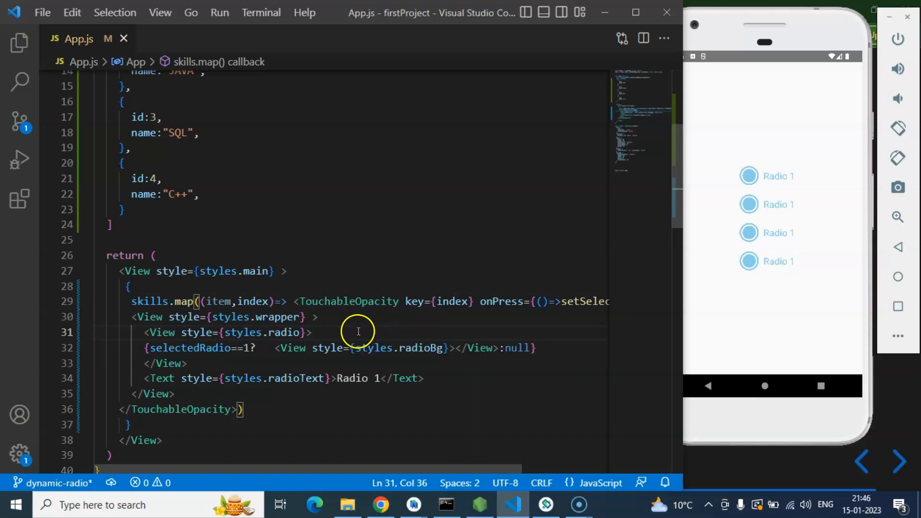
click(149, 316)
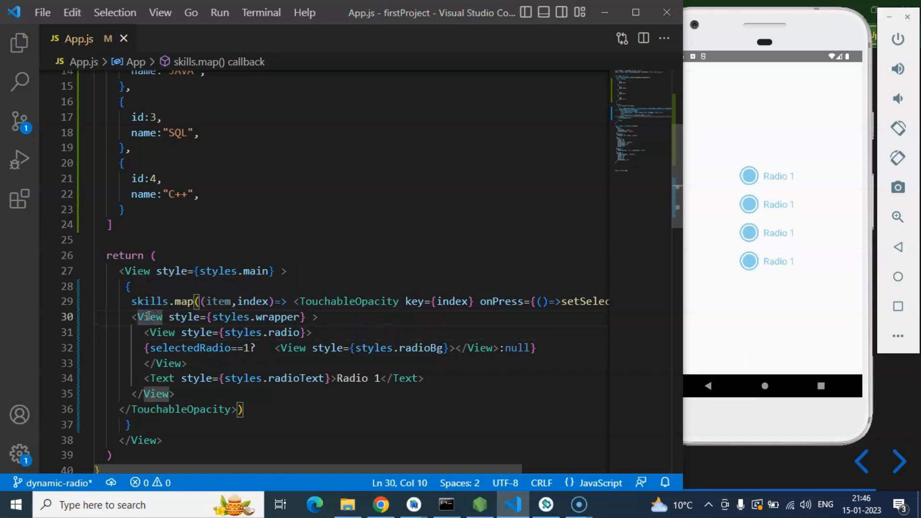
Replace the Radio 1 label with {item.name} and save, listing PHP, JAVA, SQL, C++.
click(378, 378)
text({)
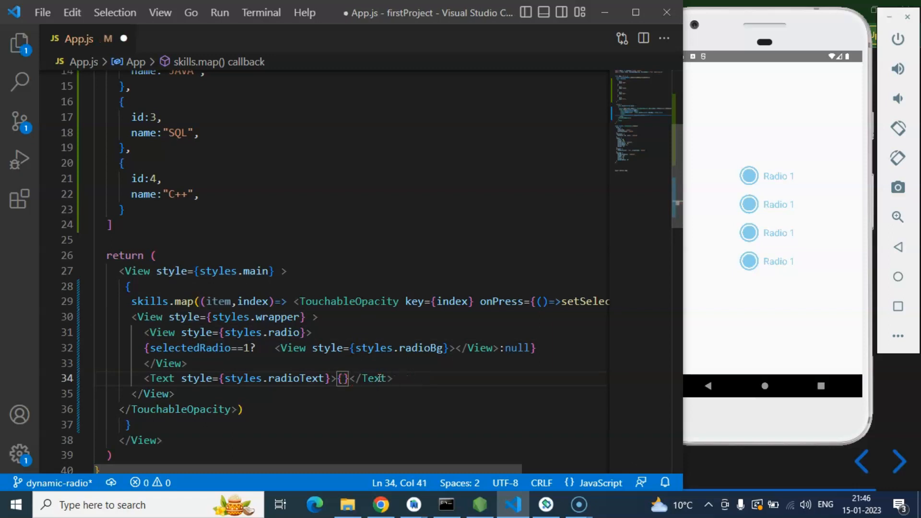
text(itme)
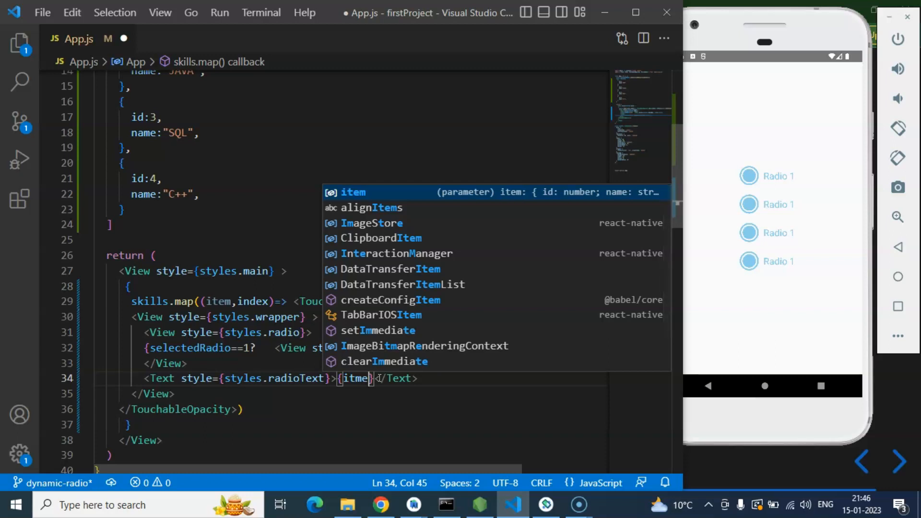
text(.name)
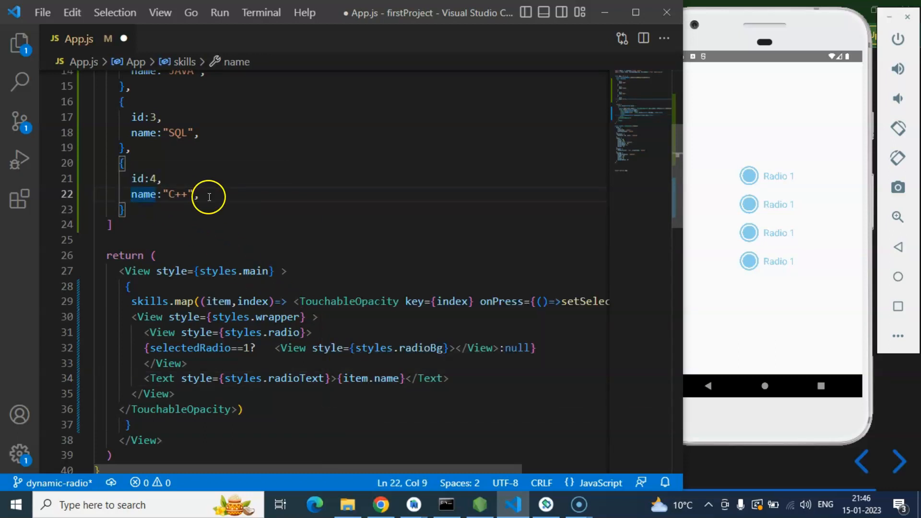
key(ctrl+s)
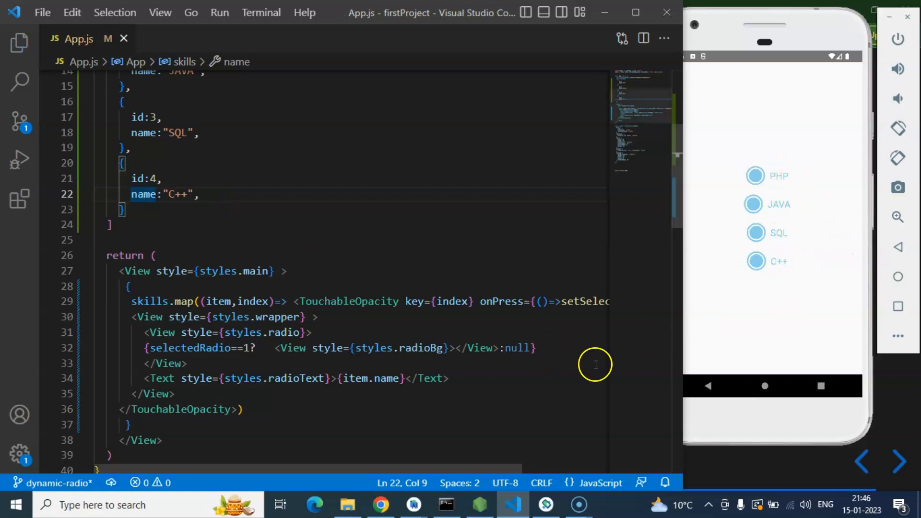
click(189, 363)
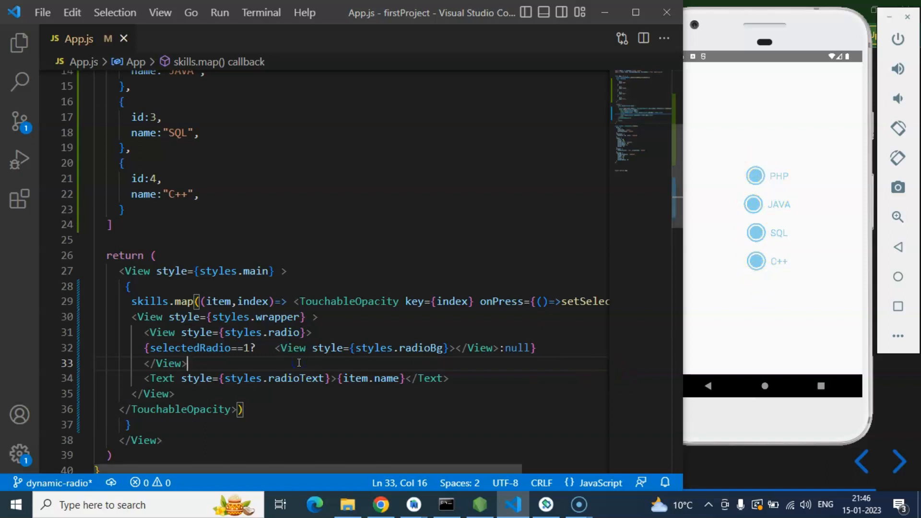
Change the fill condition to selectedRadio==item.id and check useState(1) at the top.
double_click(188, 347)
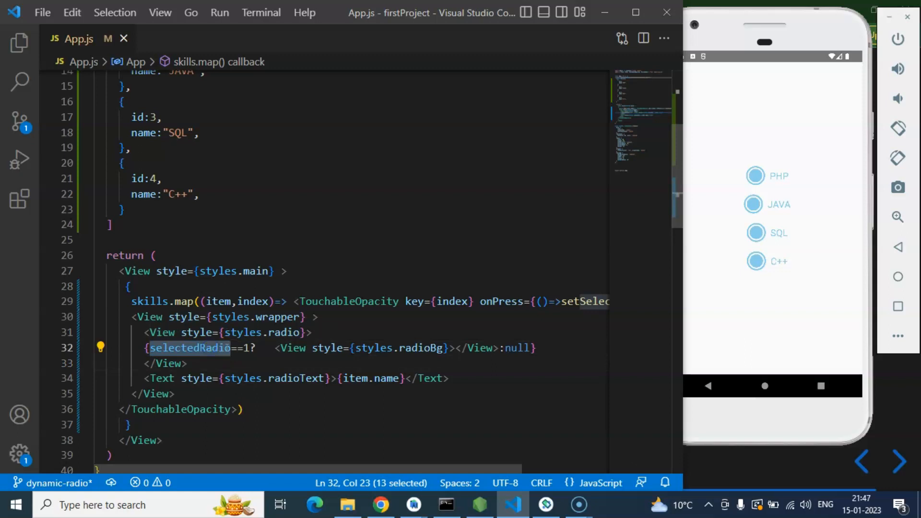
click(211, 348)
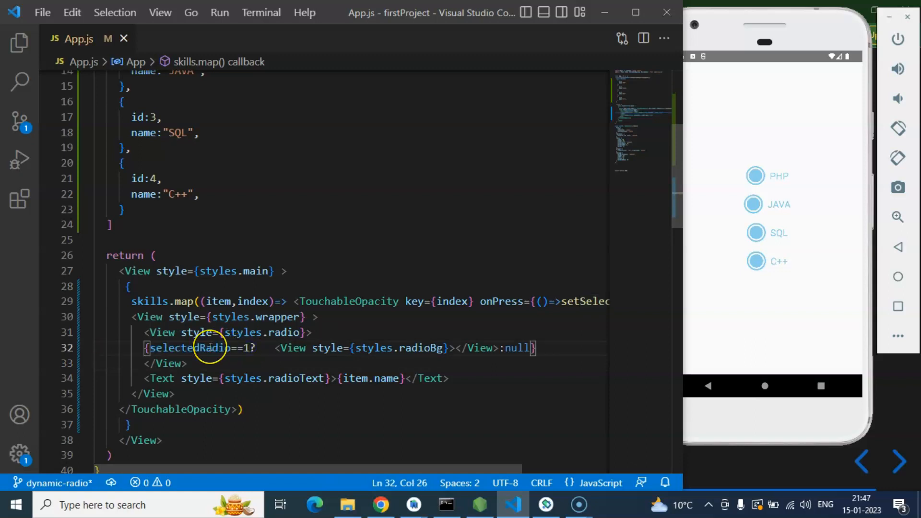
text(item)
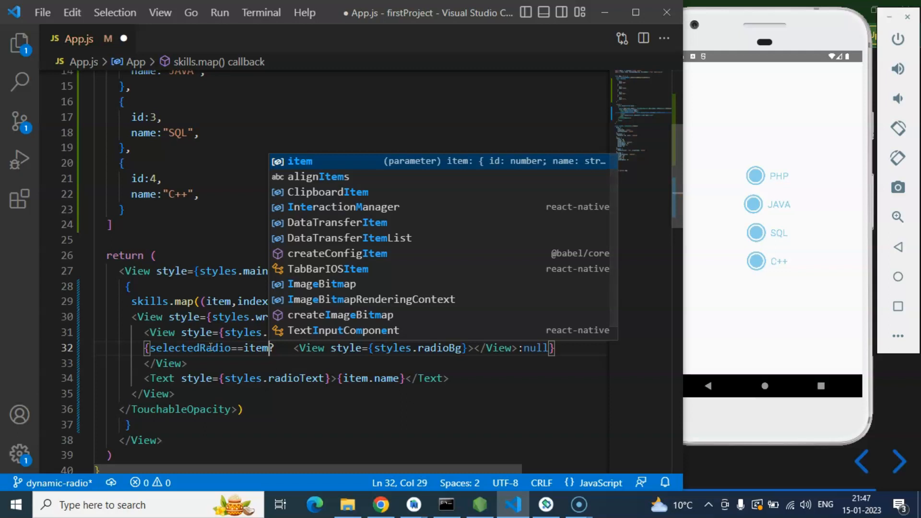
text(.id)
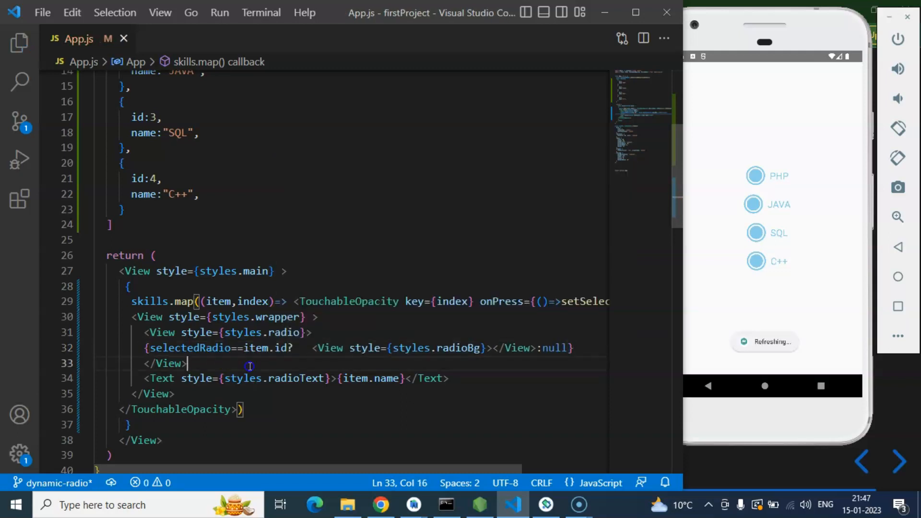
scroll(up, 3)
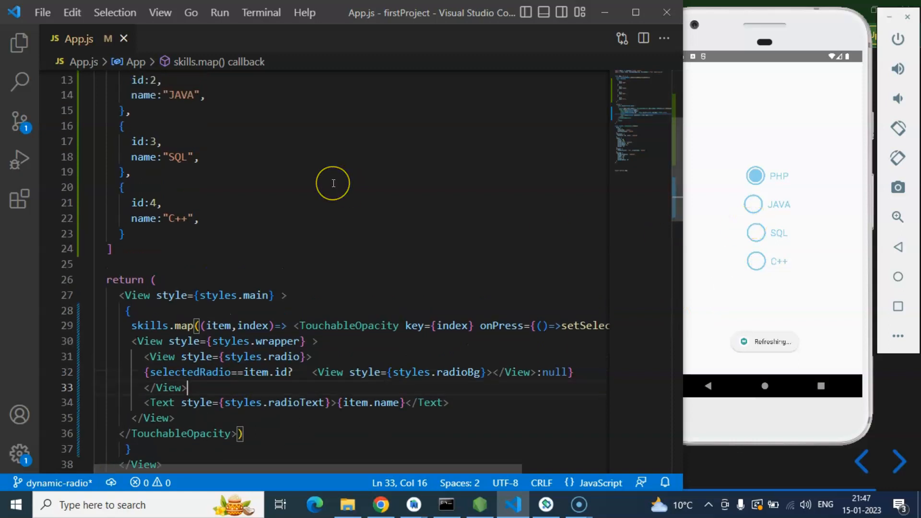
scroll(up, 3)
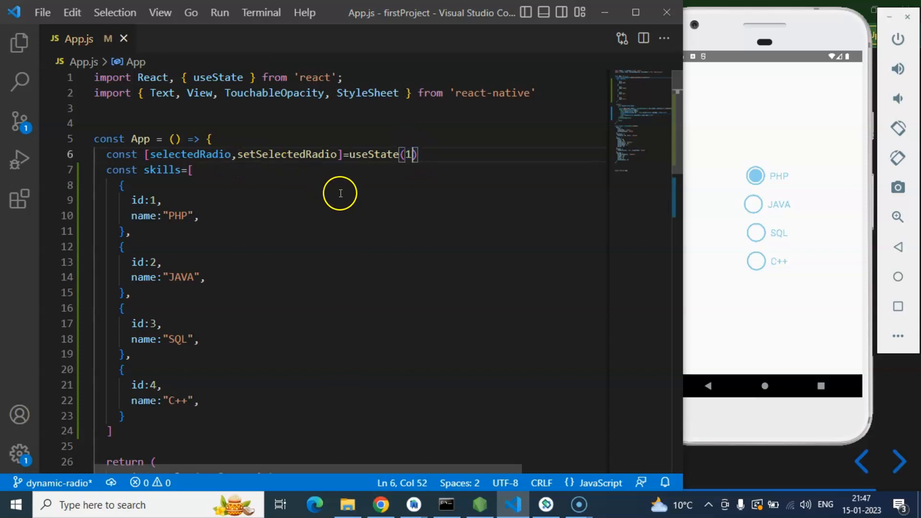
Change the onPress handler to setSelectedRadio(item.id).
scroll(down, 3)
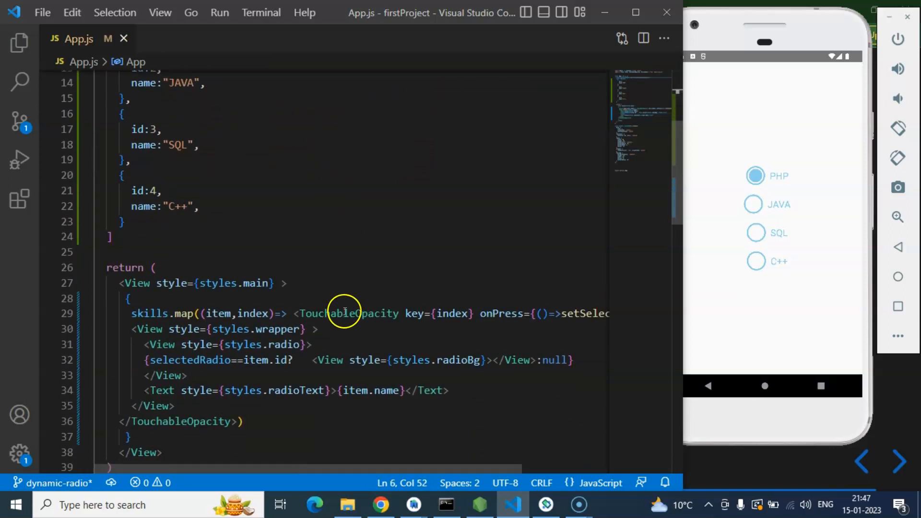
click(755, 204)
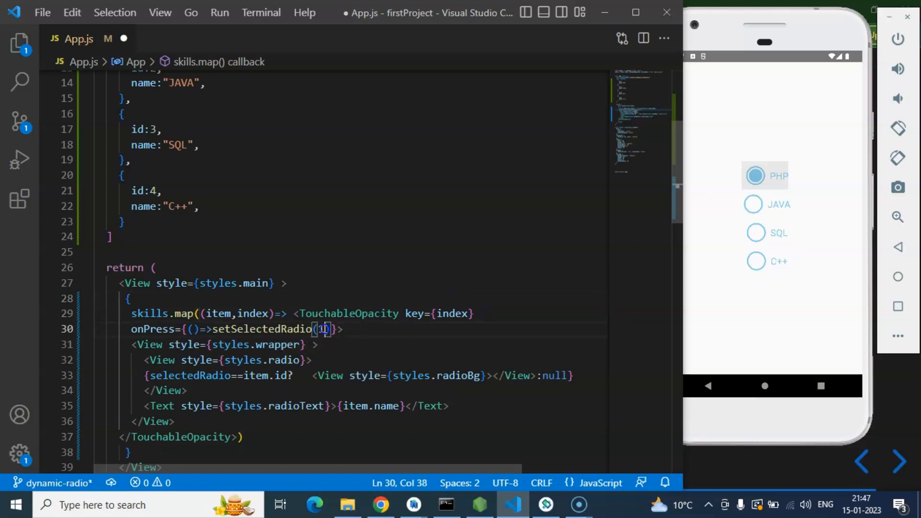
text(item.id)
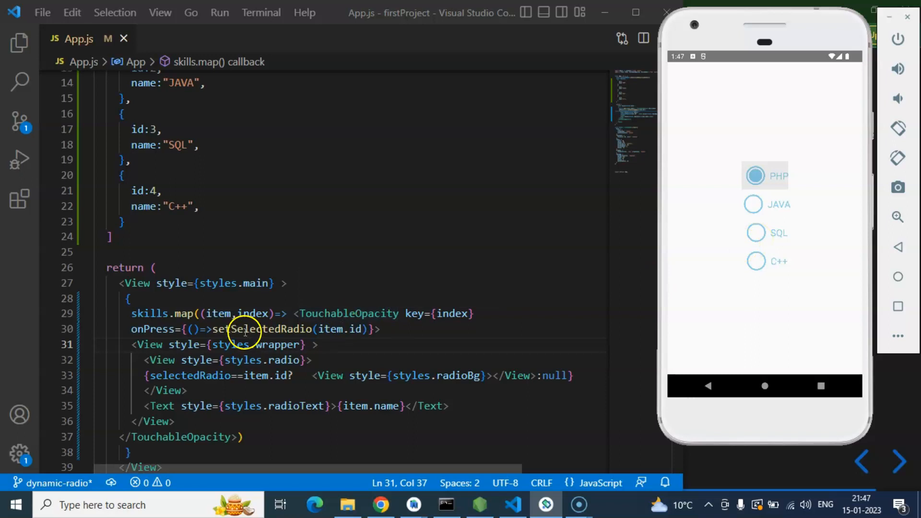
mouse_move(218, 228)
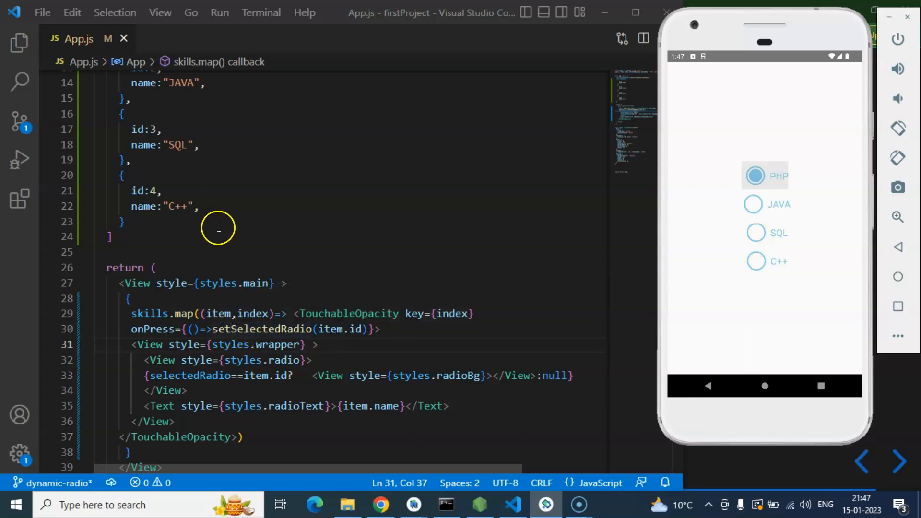
Tap skill options in the emulator to test selection, leaving C++ selected.
scroll(up, 3)
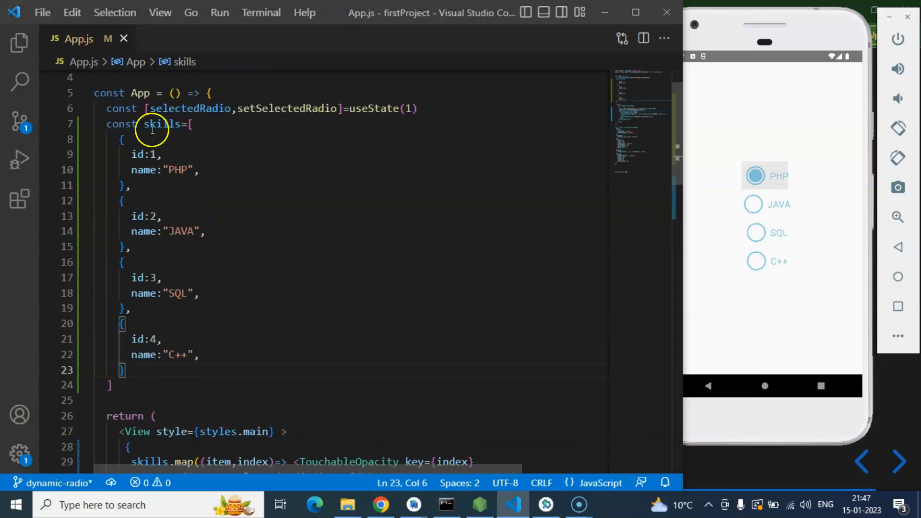
scroll(down, 3)
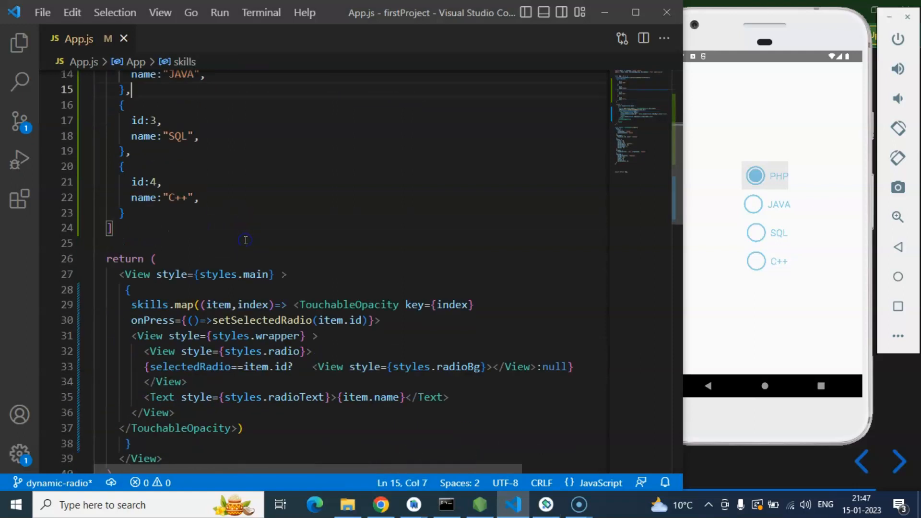
scroll(down, 3)
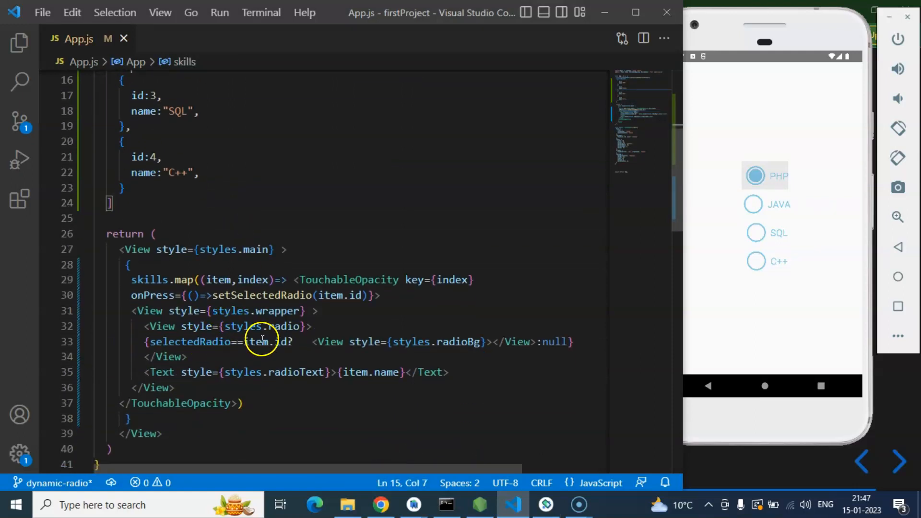
mouse_move(261, 342)
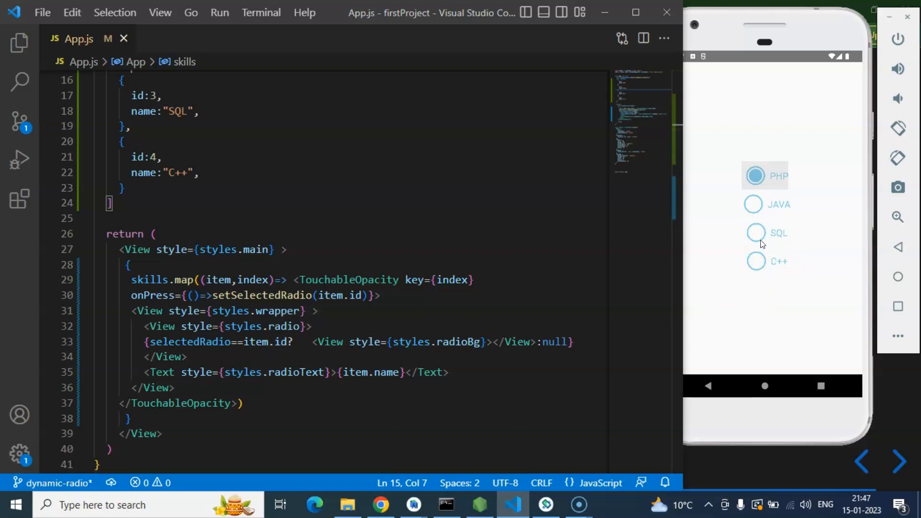
click(754, 204)
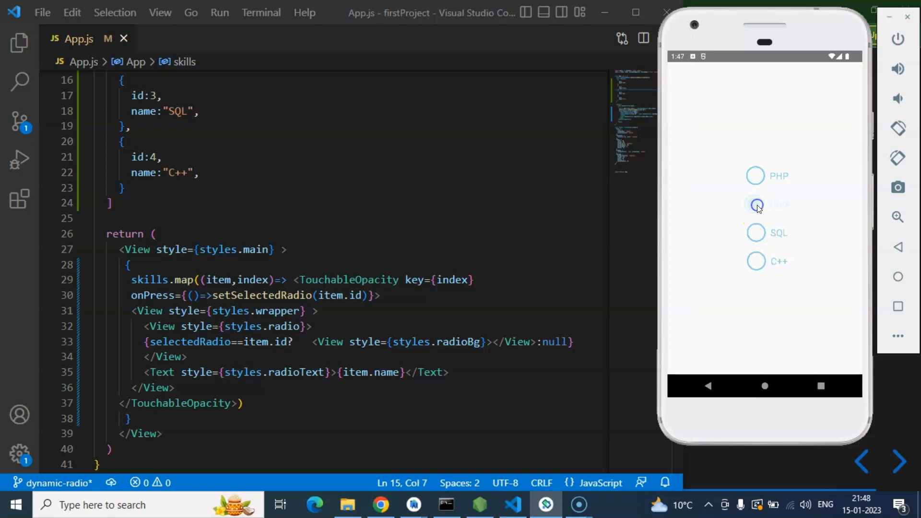
click(755, 176)
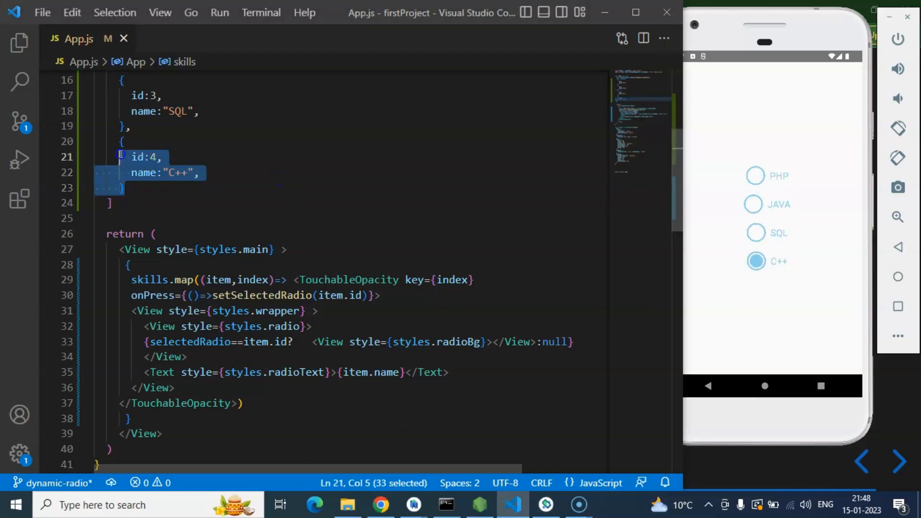
Duplicate the C++ object as a fifth skill: id 5, name "JS".
click(129, 189)
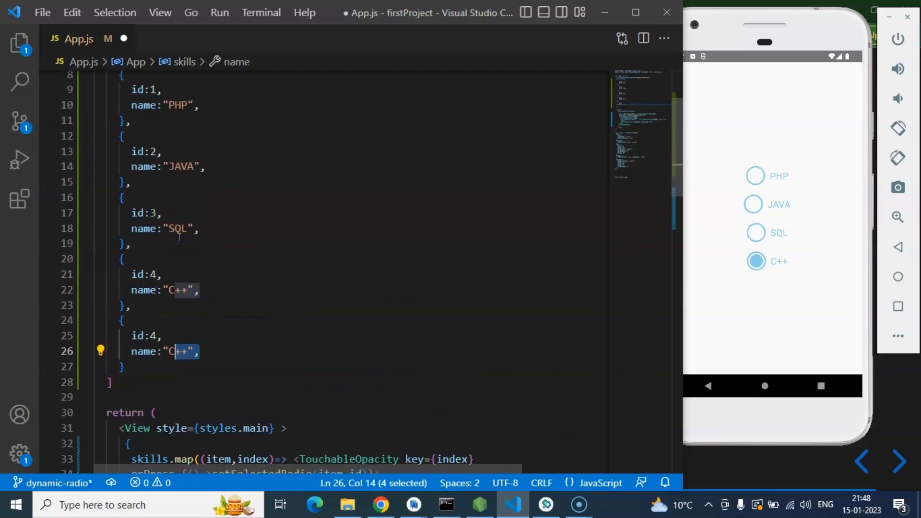
text(JS)
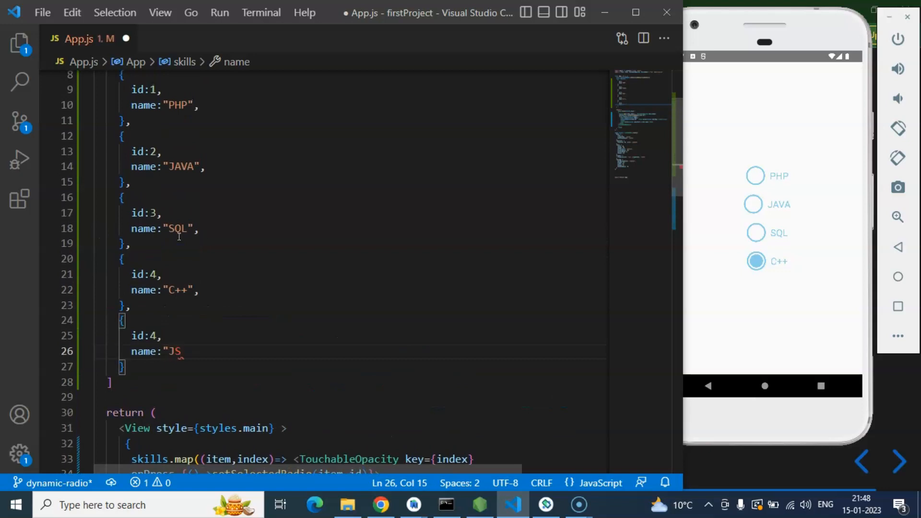
text(")
click(151, 336)
text(5)
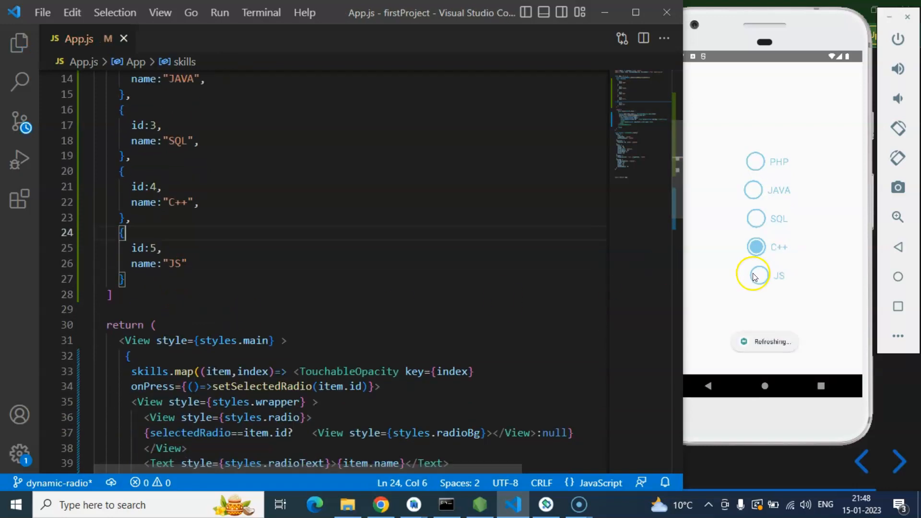
Tap SQL then JAVA in the emulator, then bring up the Slides.com deck.
click(756, 218)
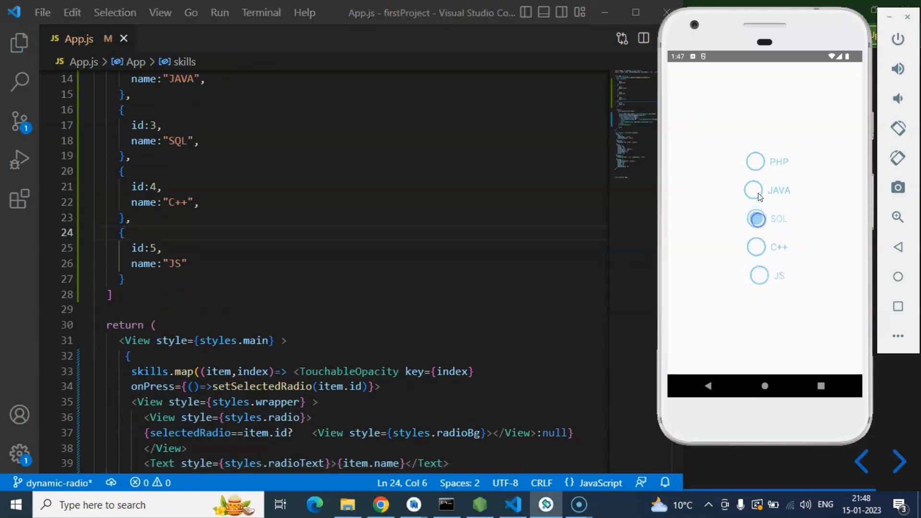
click(756, 190)
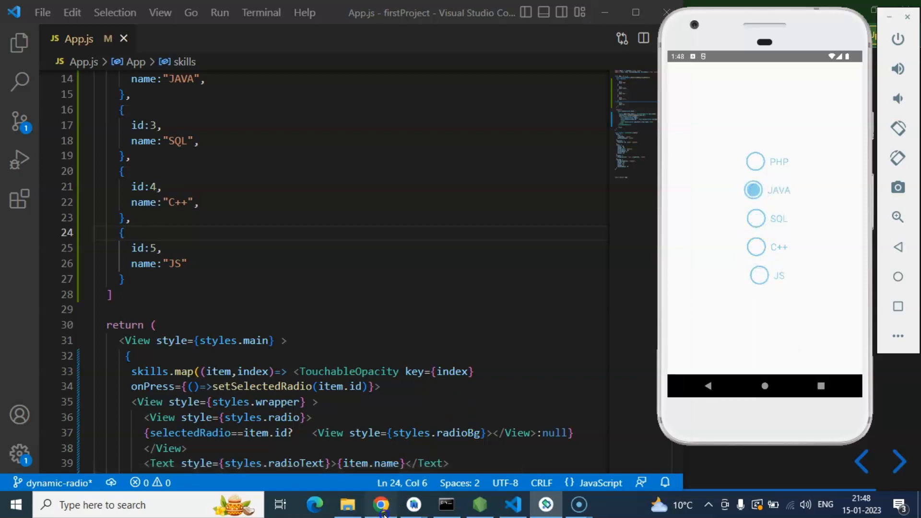
click(380, 504)
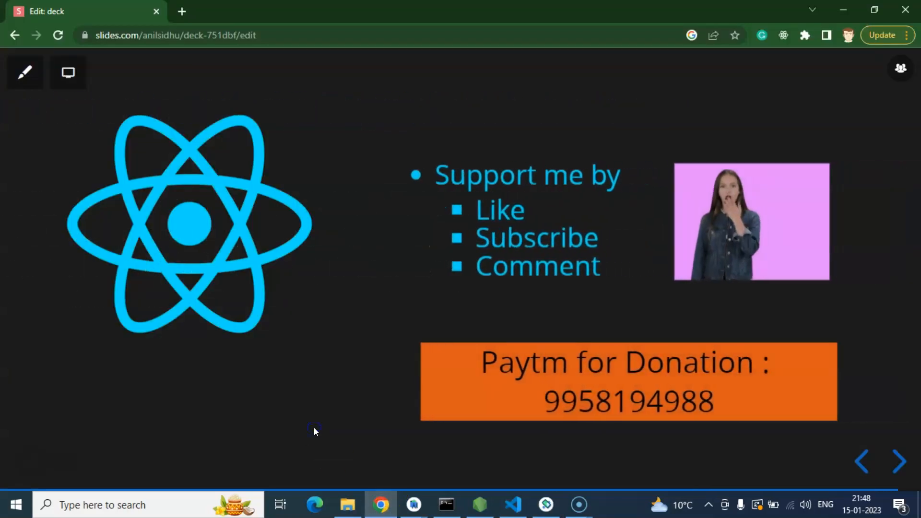